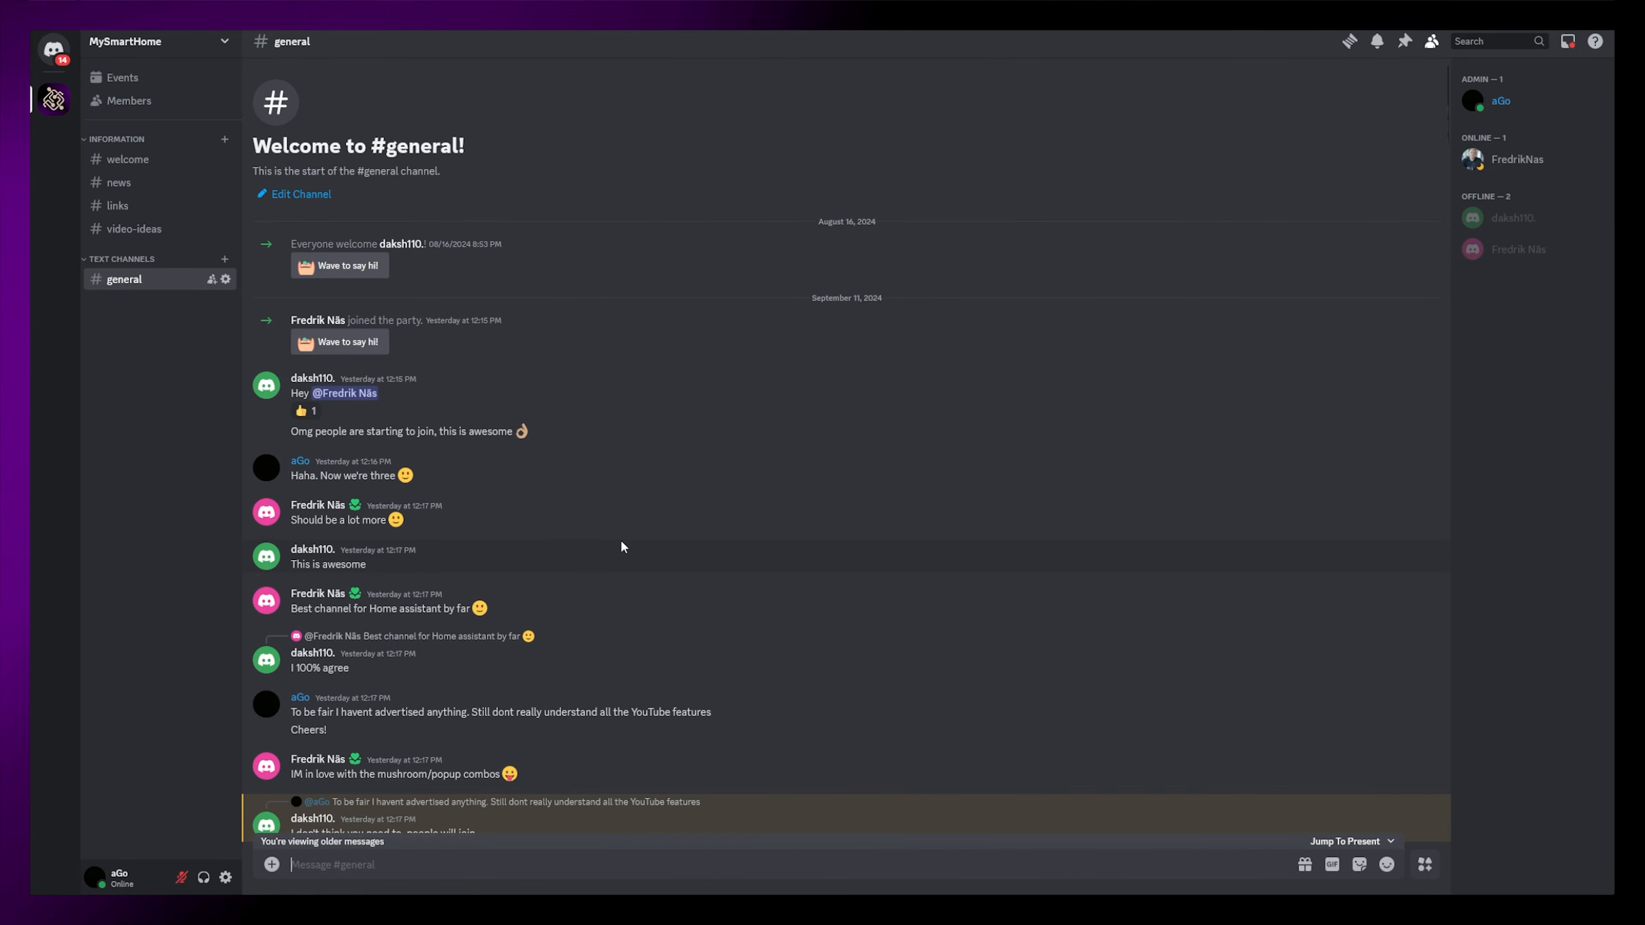
Step: Bring up the My Smart Home channel's Join membership dialog from the channel page
scroll(down, 3)
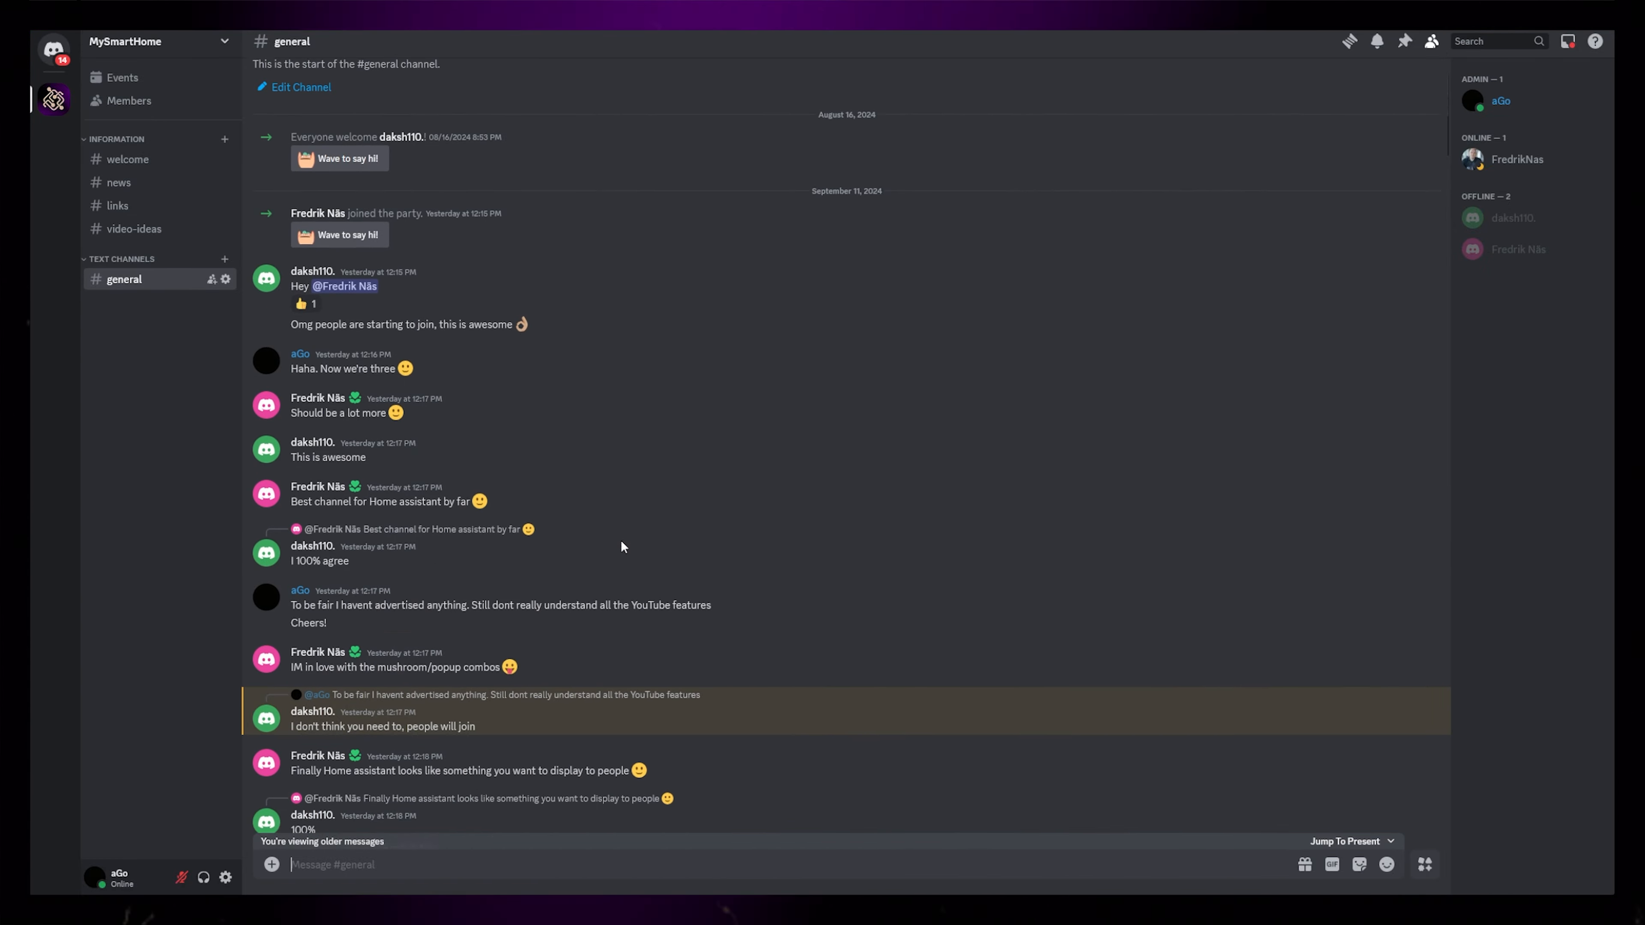
scroll(down, 3)
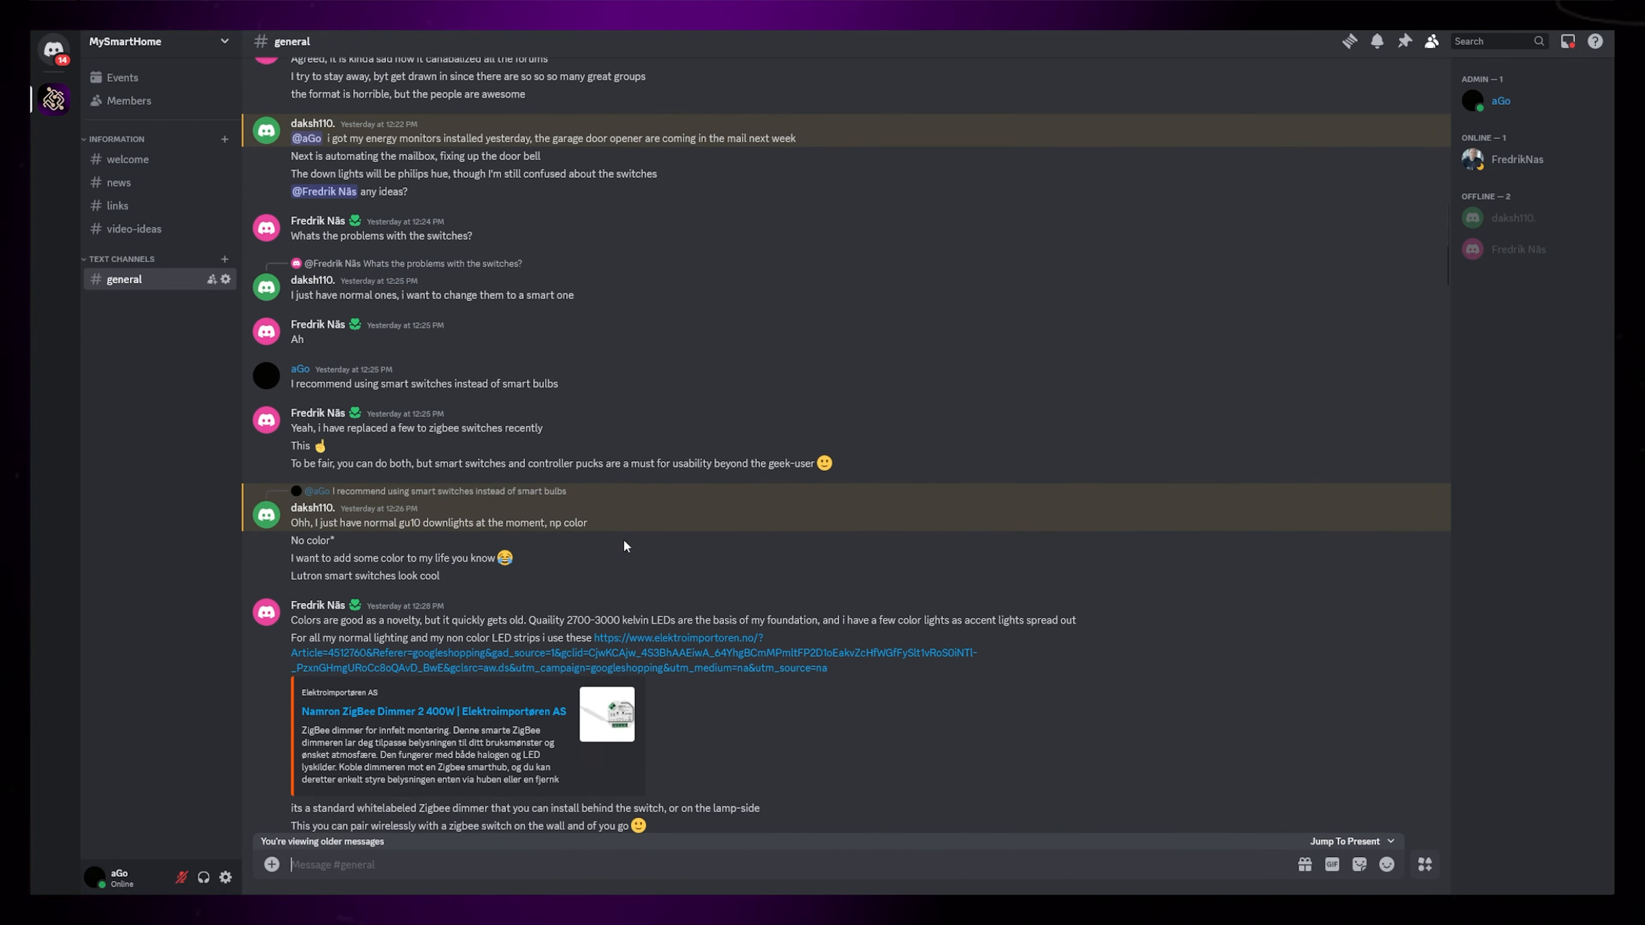
scroll(down, 3)
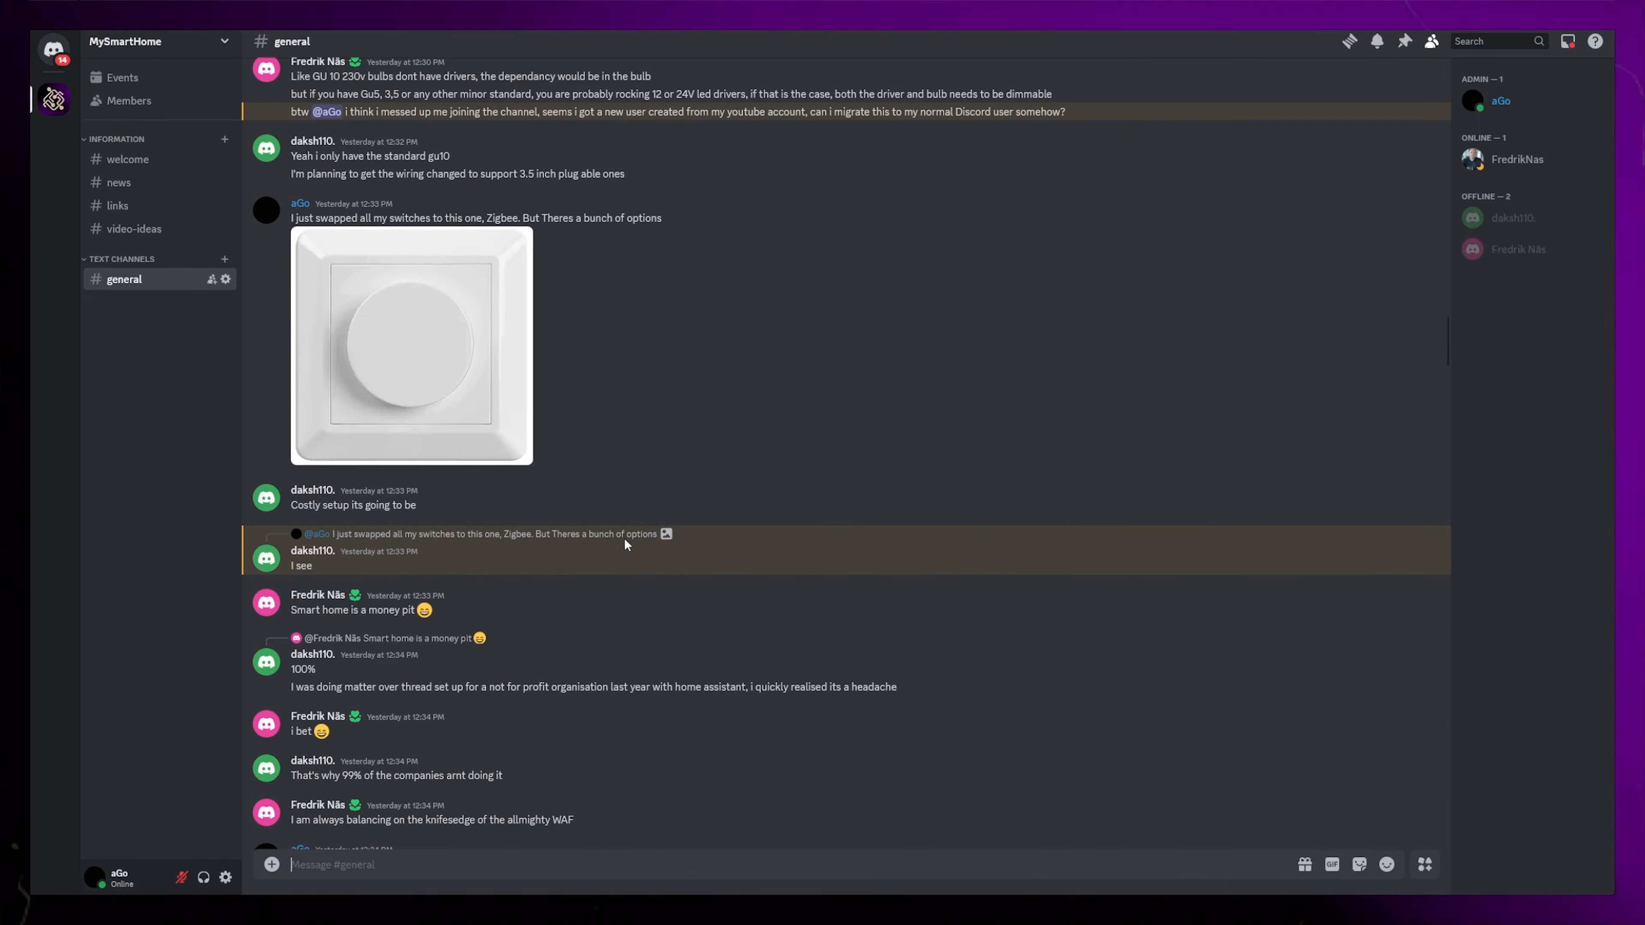
scroll(down, 3)
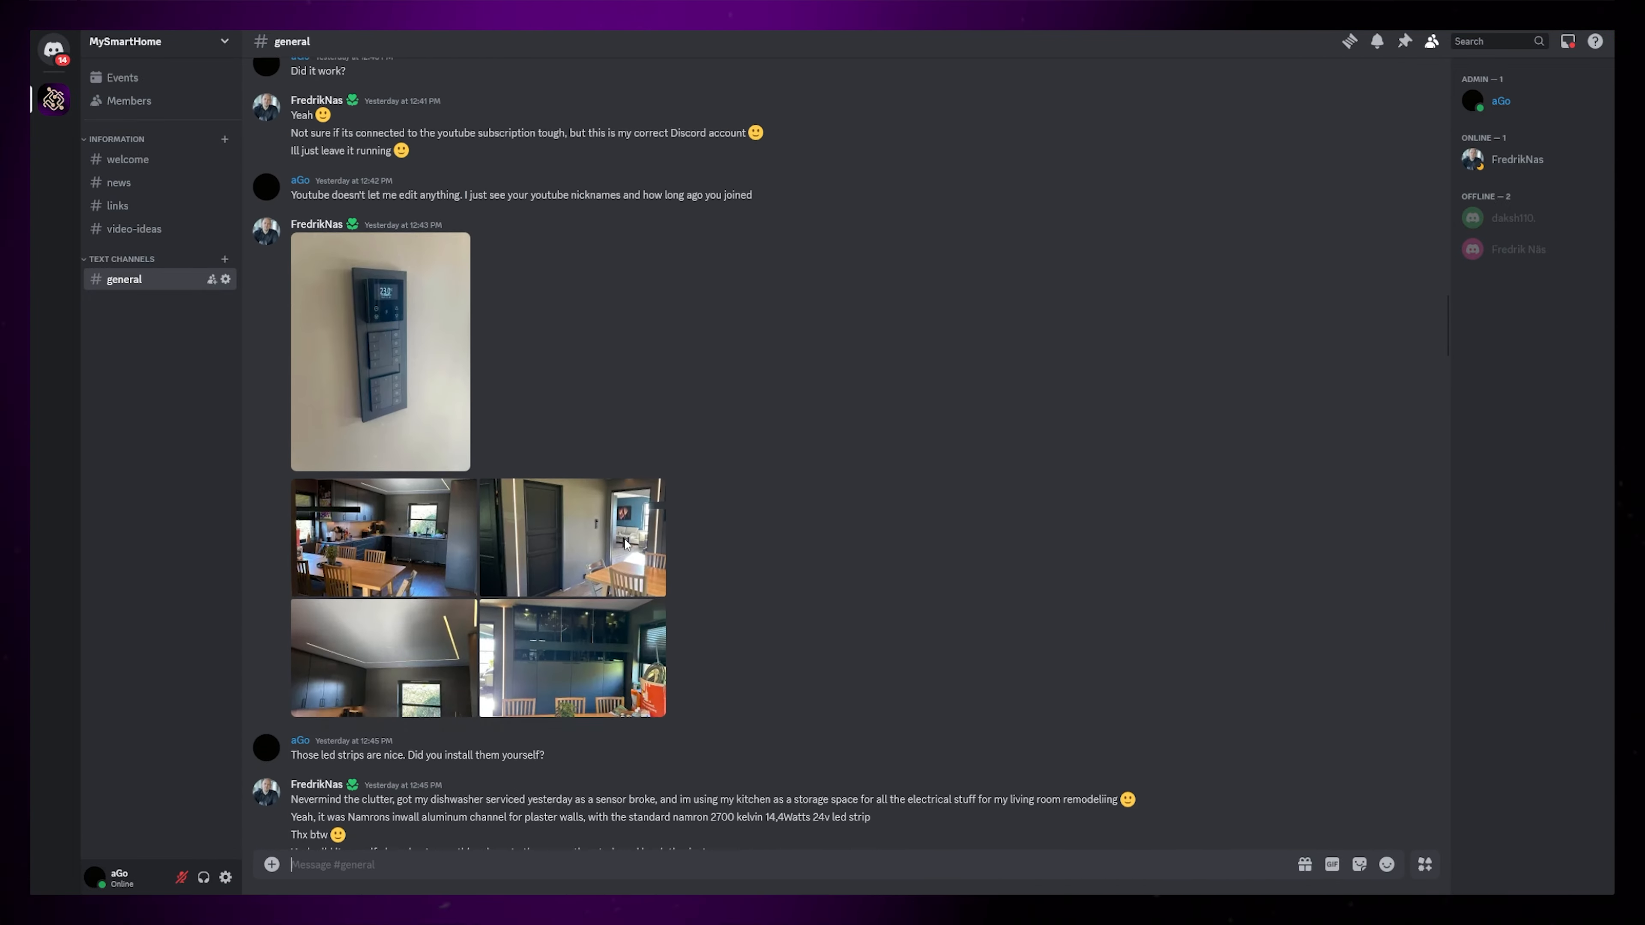
scroll(down, 3)
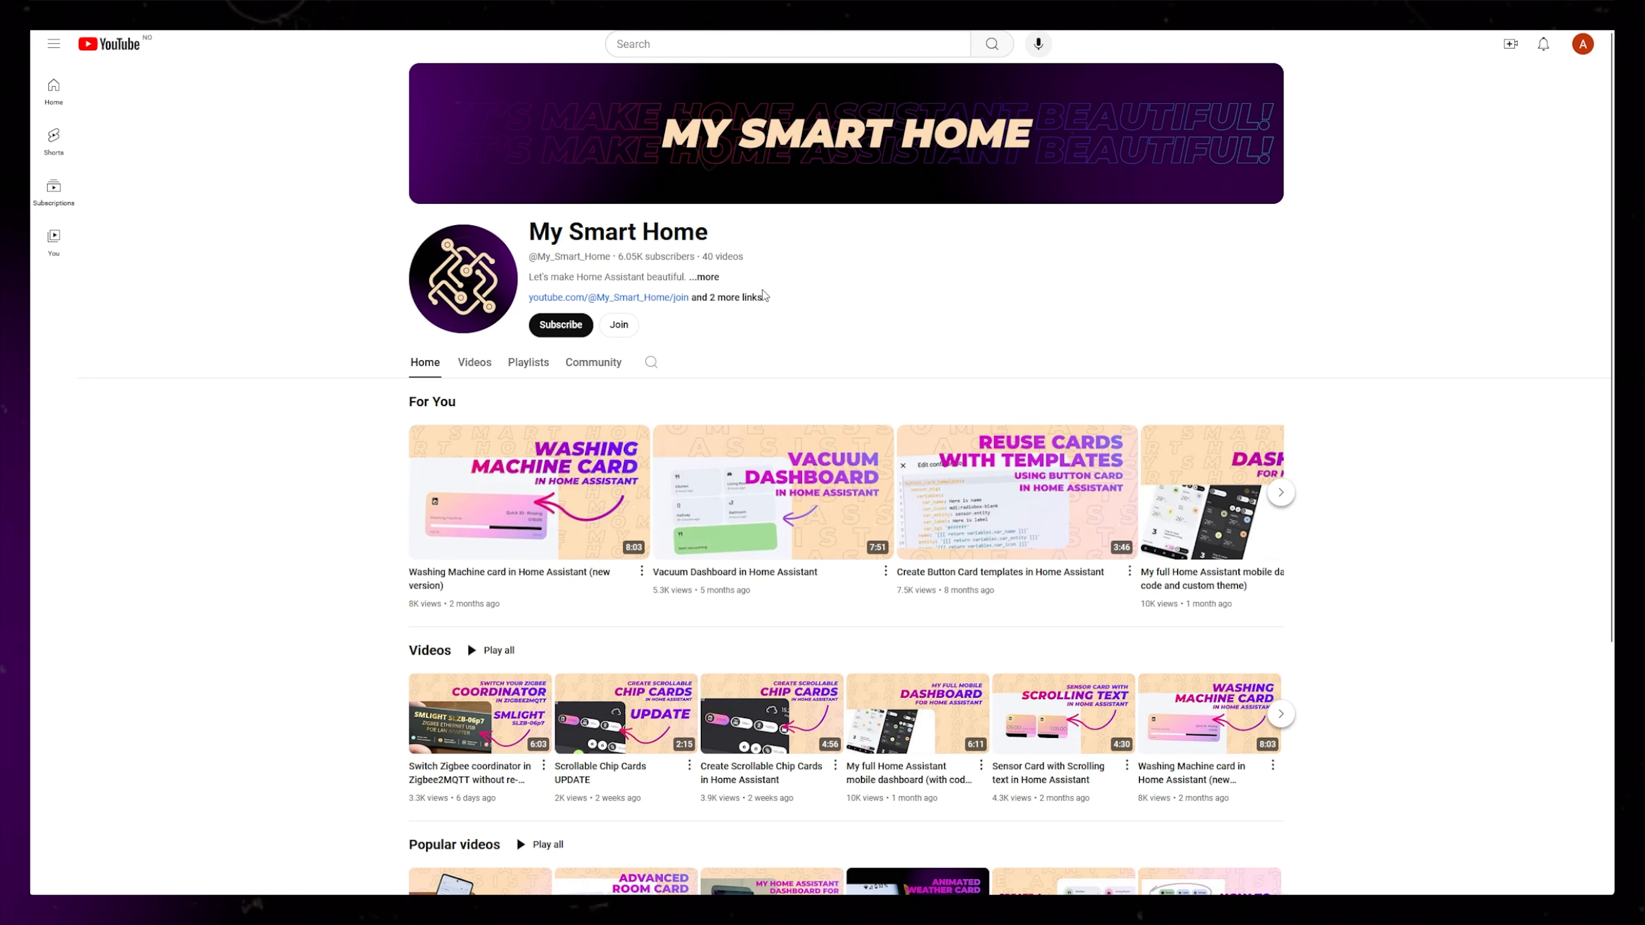
click(617, 325)
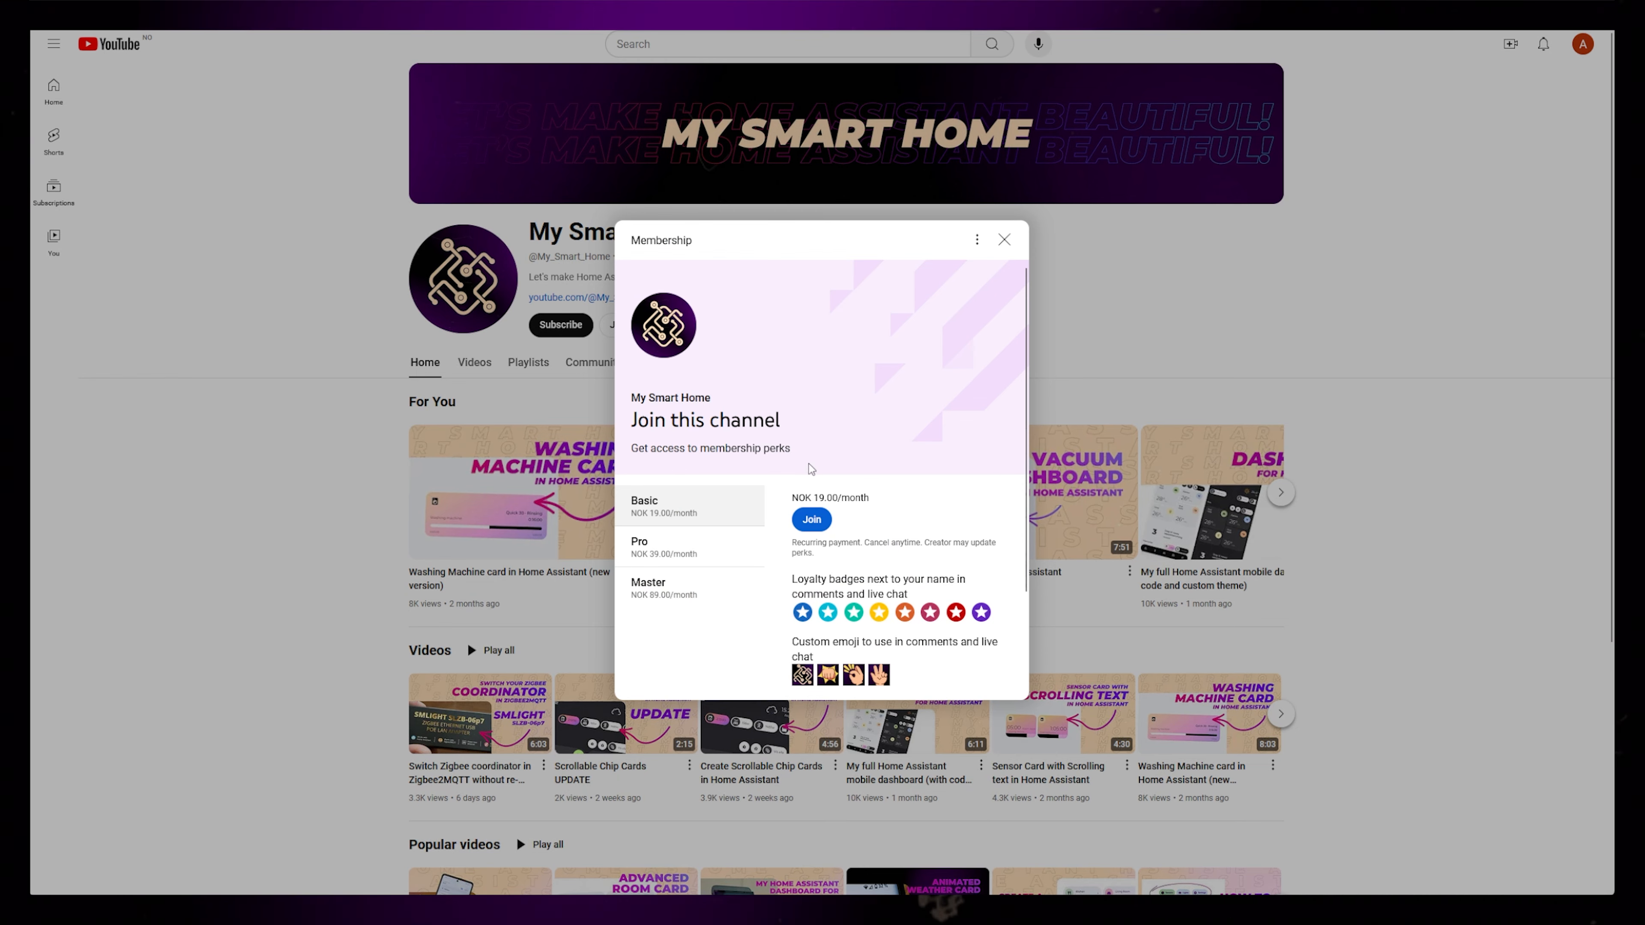
Step: Review the Basic tier's monthly price, then the perks of the higher Pro and Master tiers
scroll(down, 3)
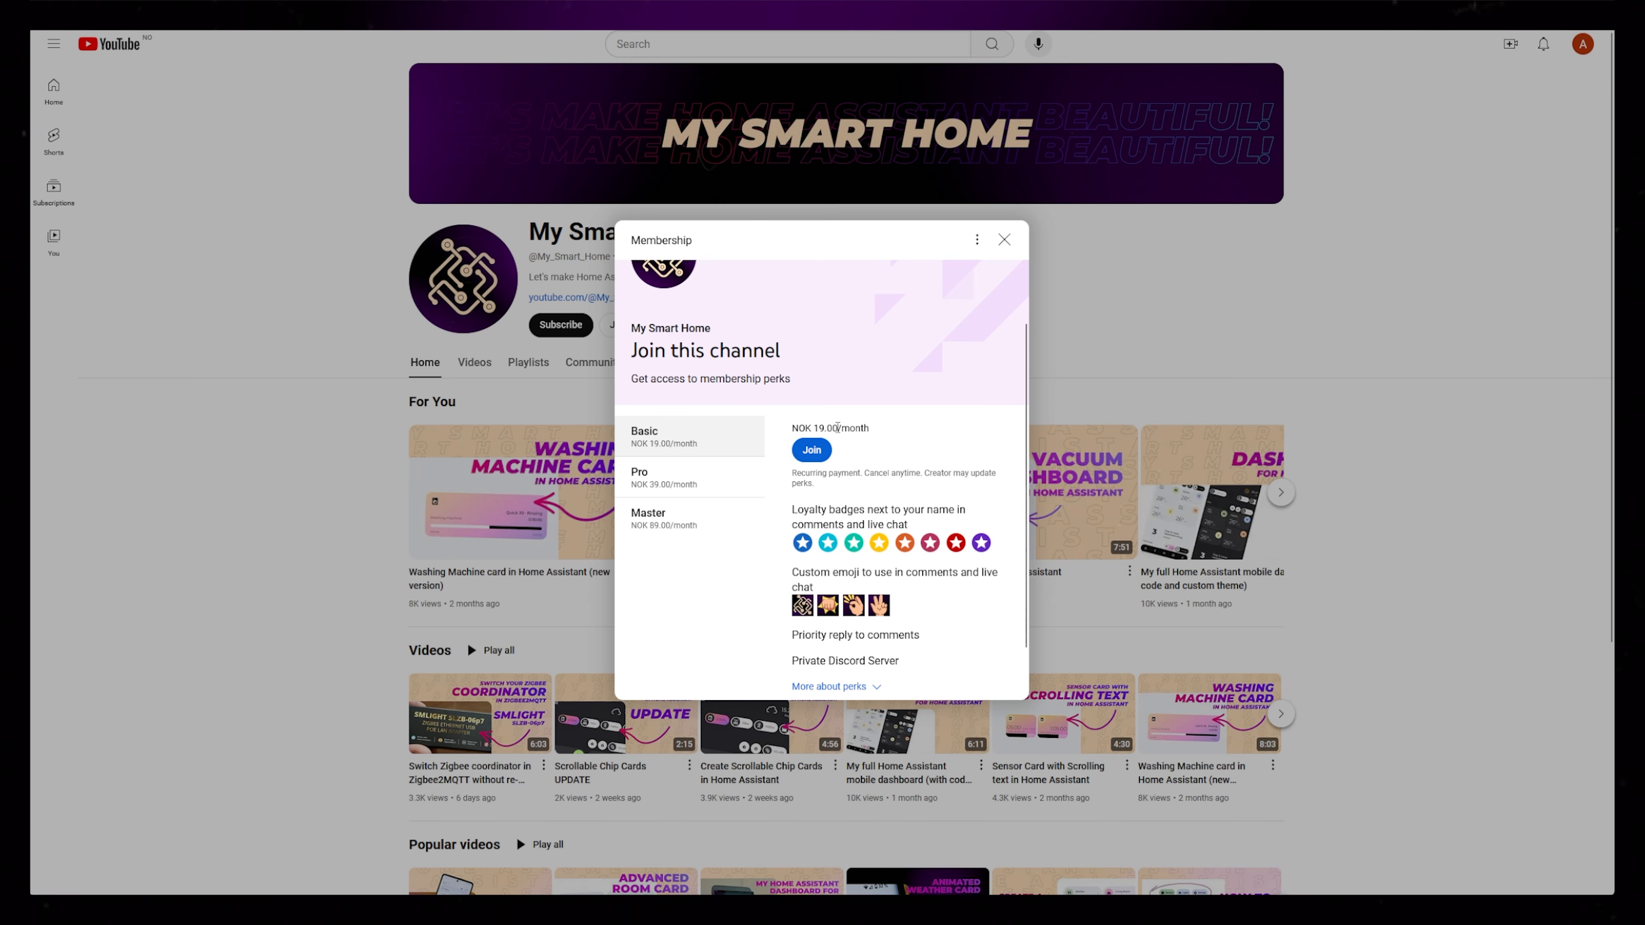
double_click(832, 428)
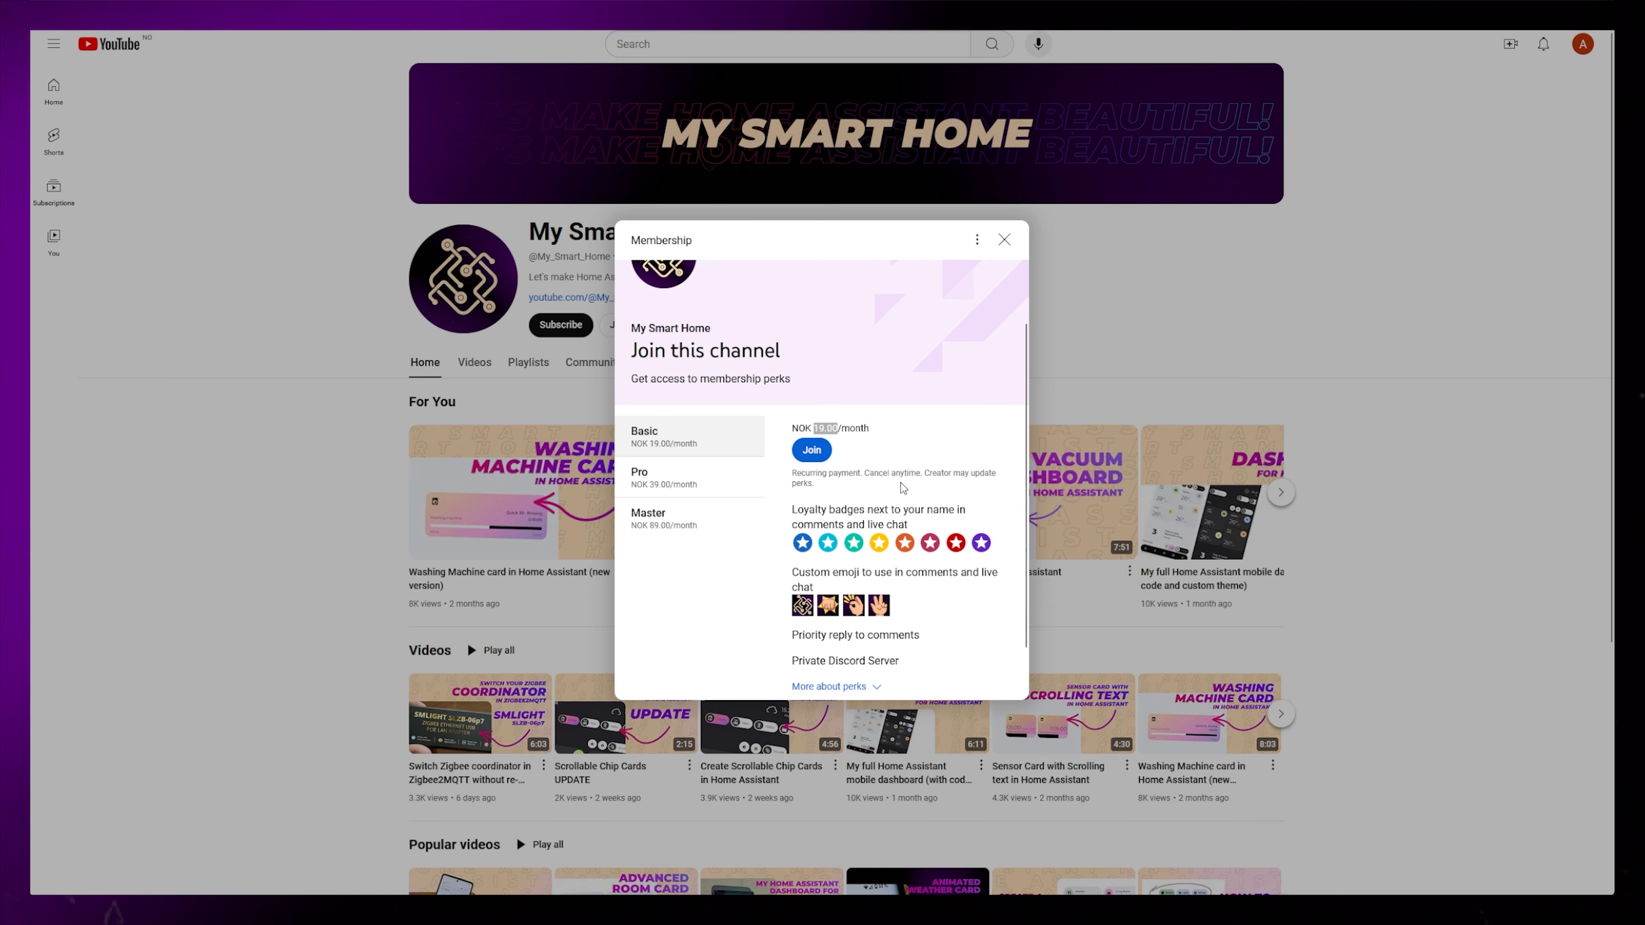
click(639, 477)
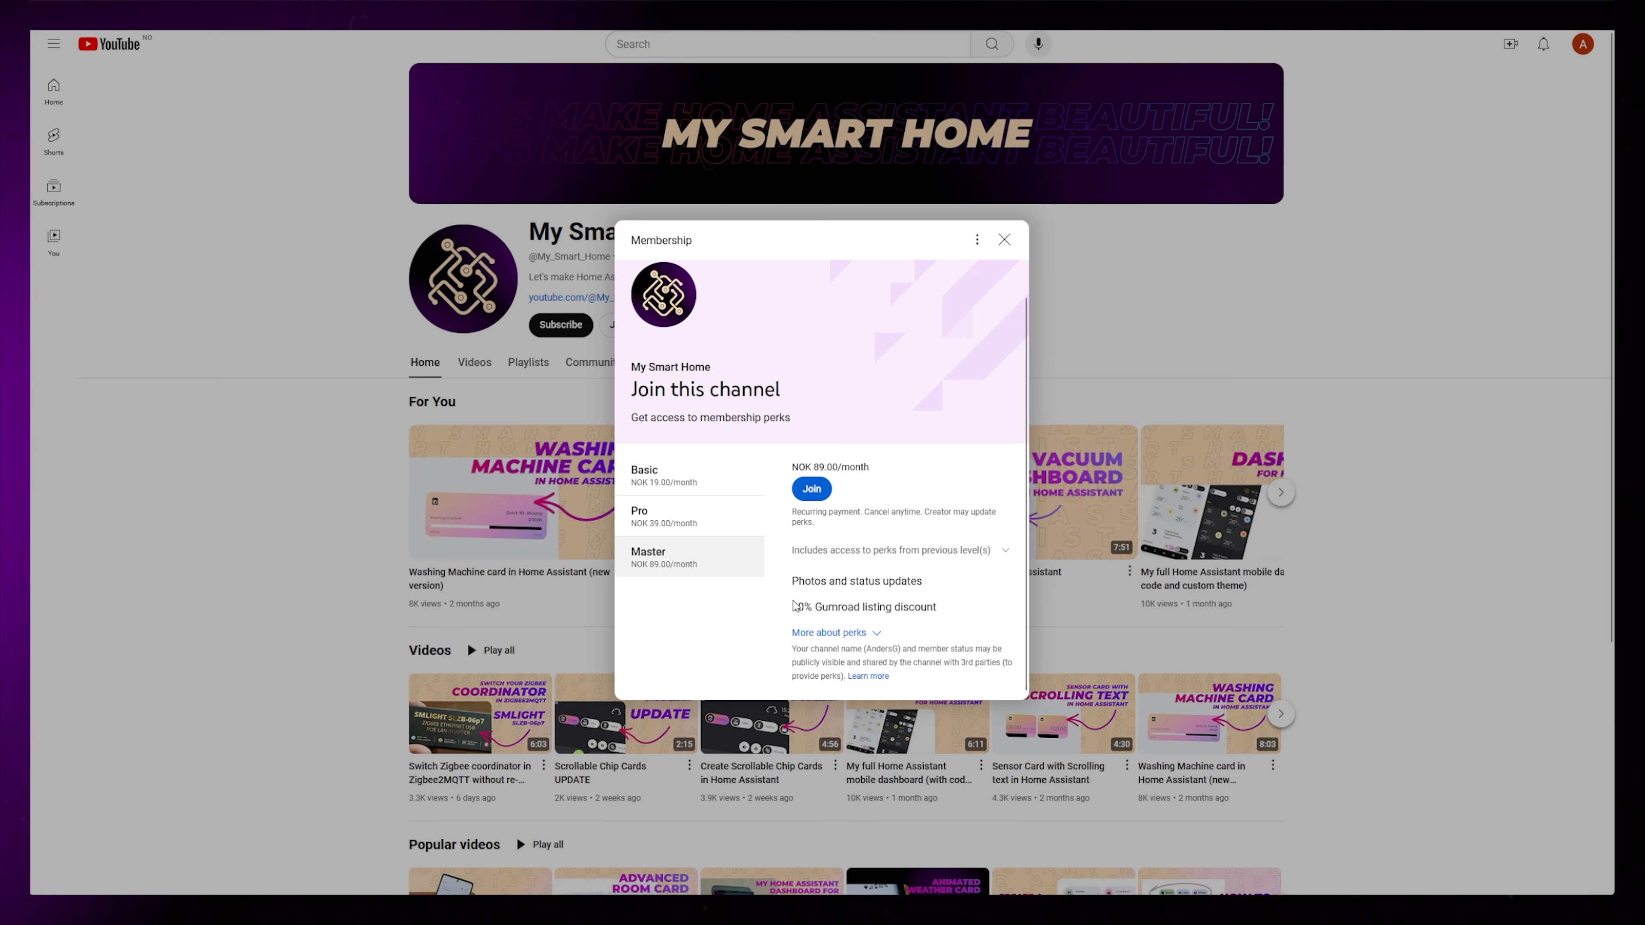
mouse_move(957, 613)
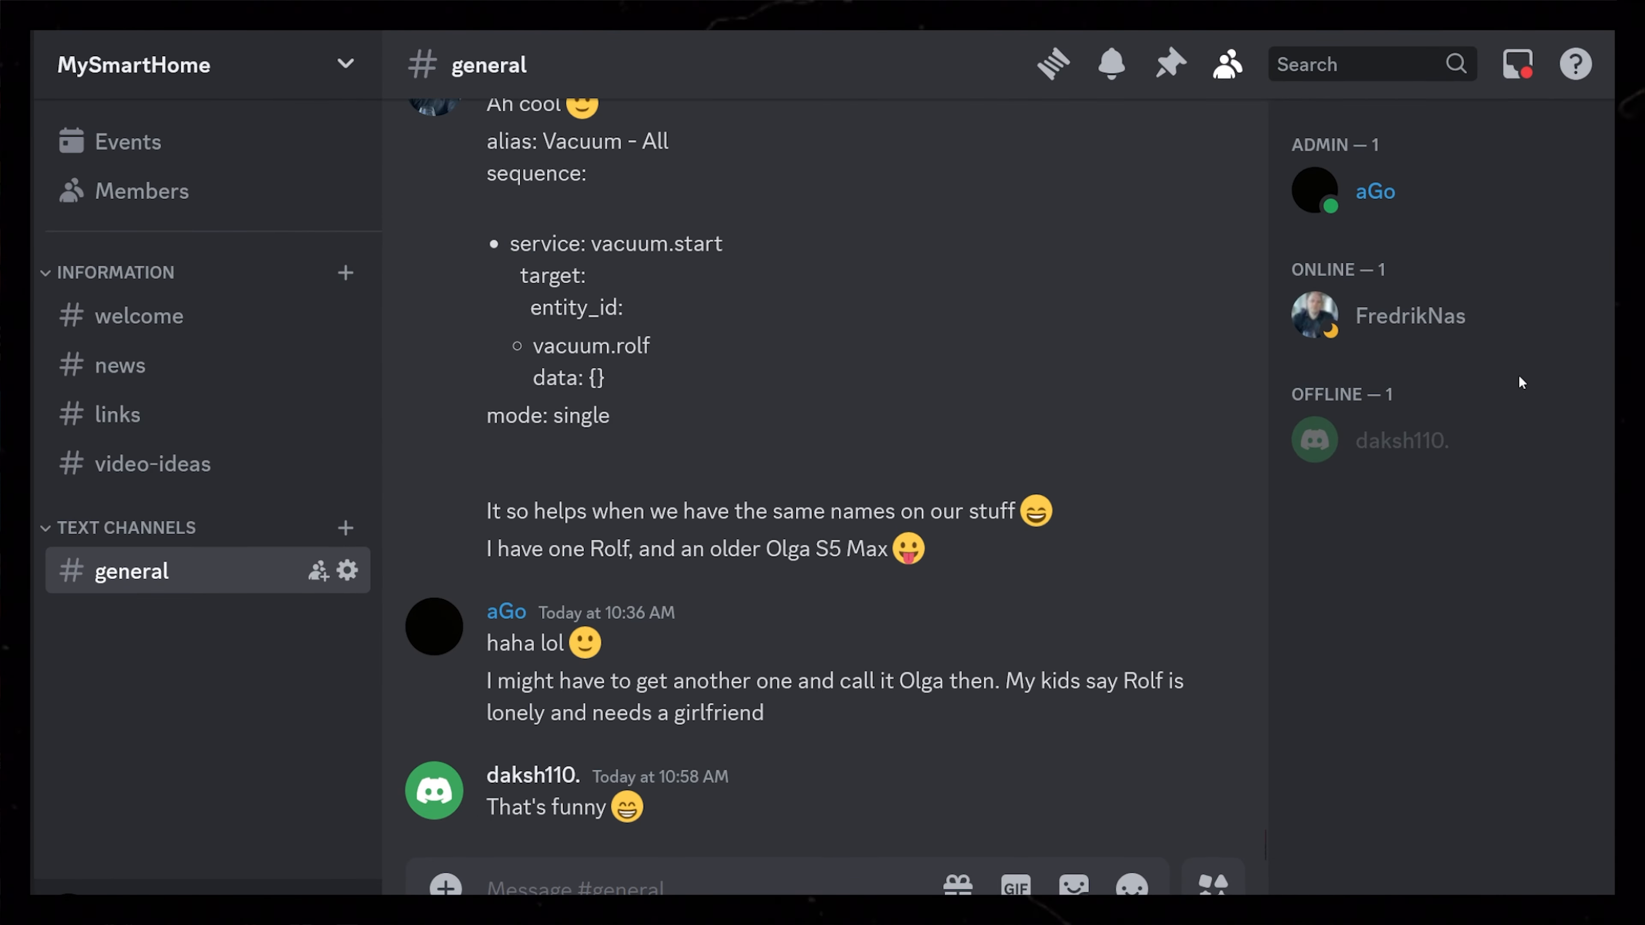
mouse_move(1402, 440)
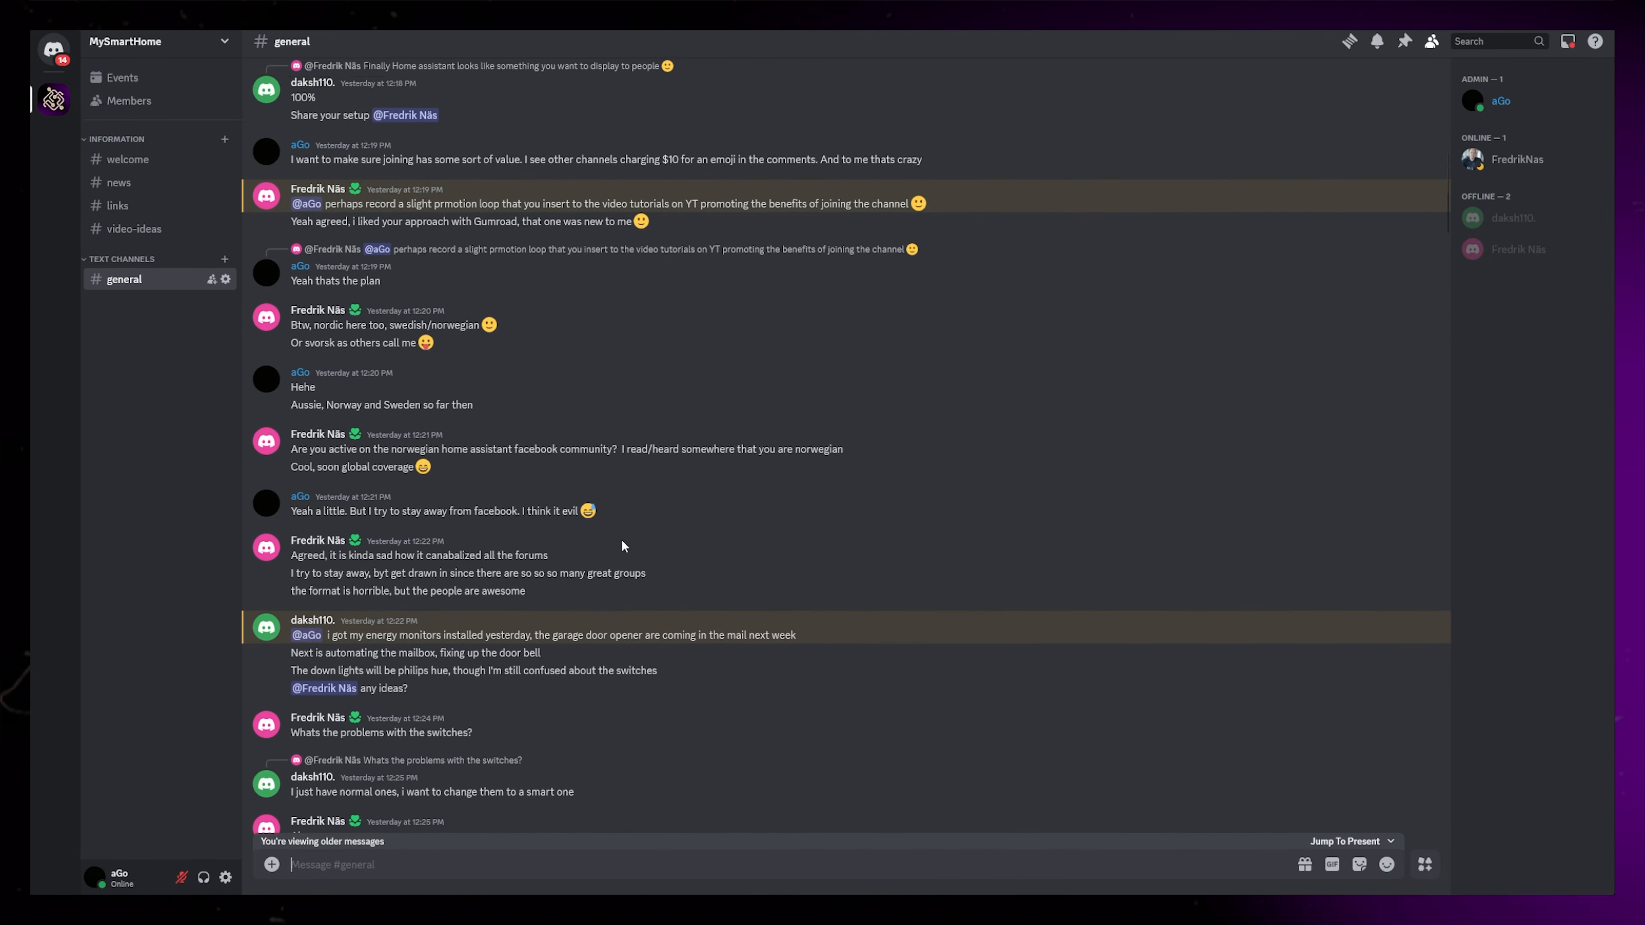
Step: Switch to the #video-ideas channel showing the poll on which video to prioritize next
click(134, 229)
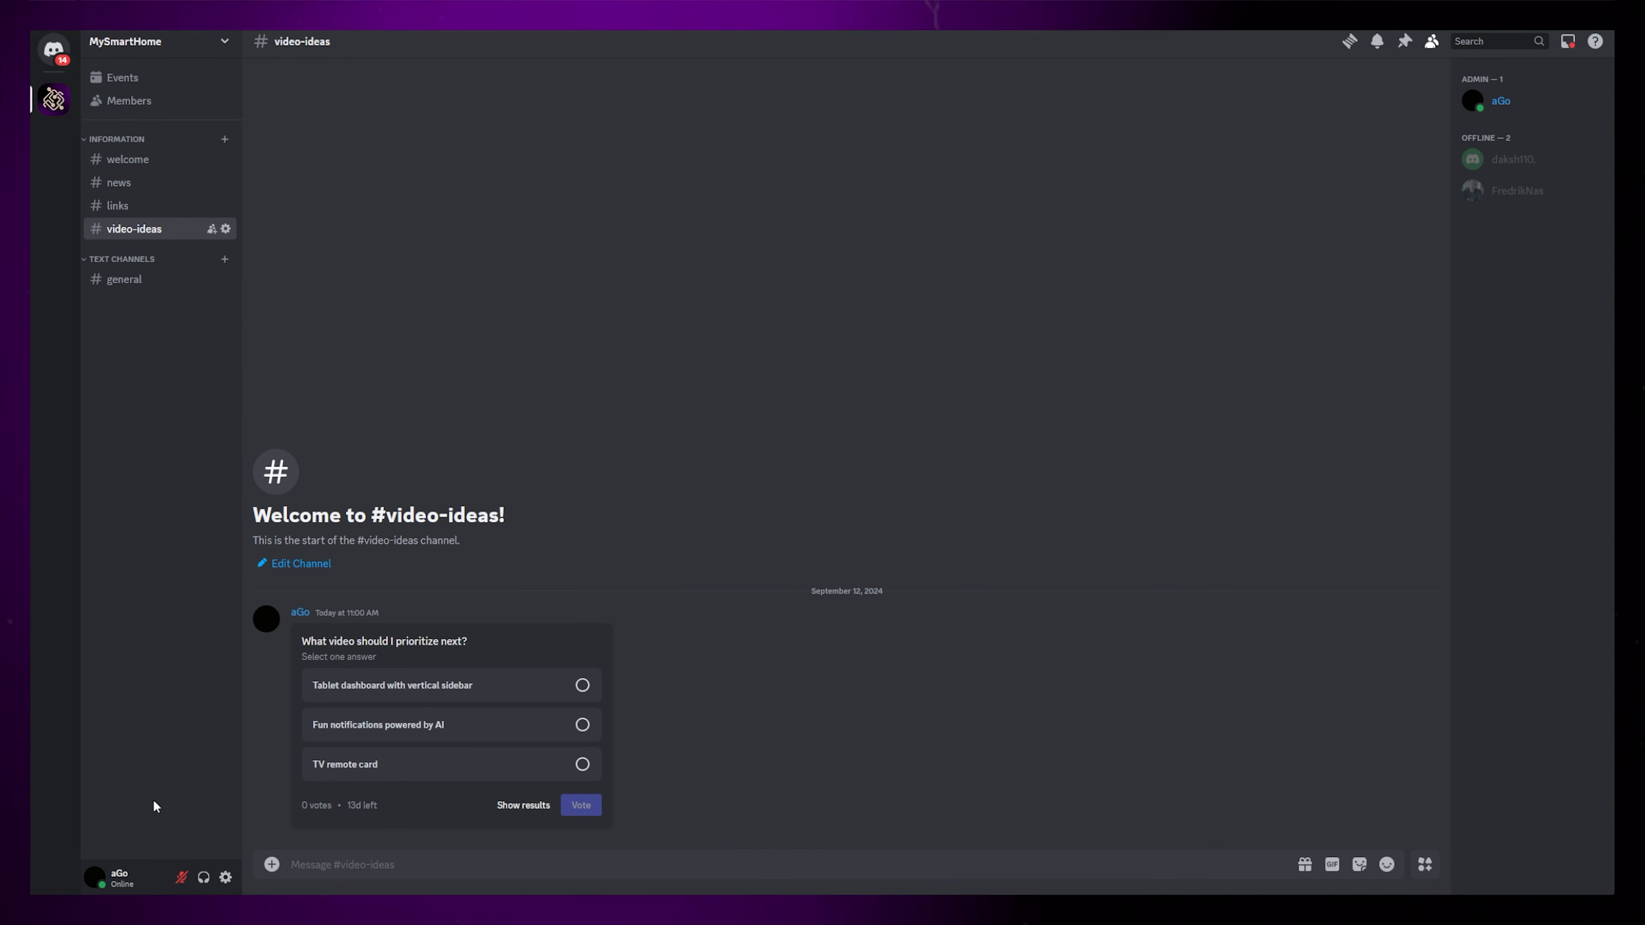
mouse_move(149, 802)
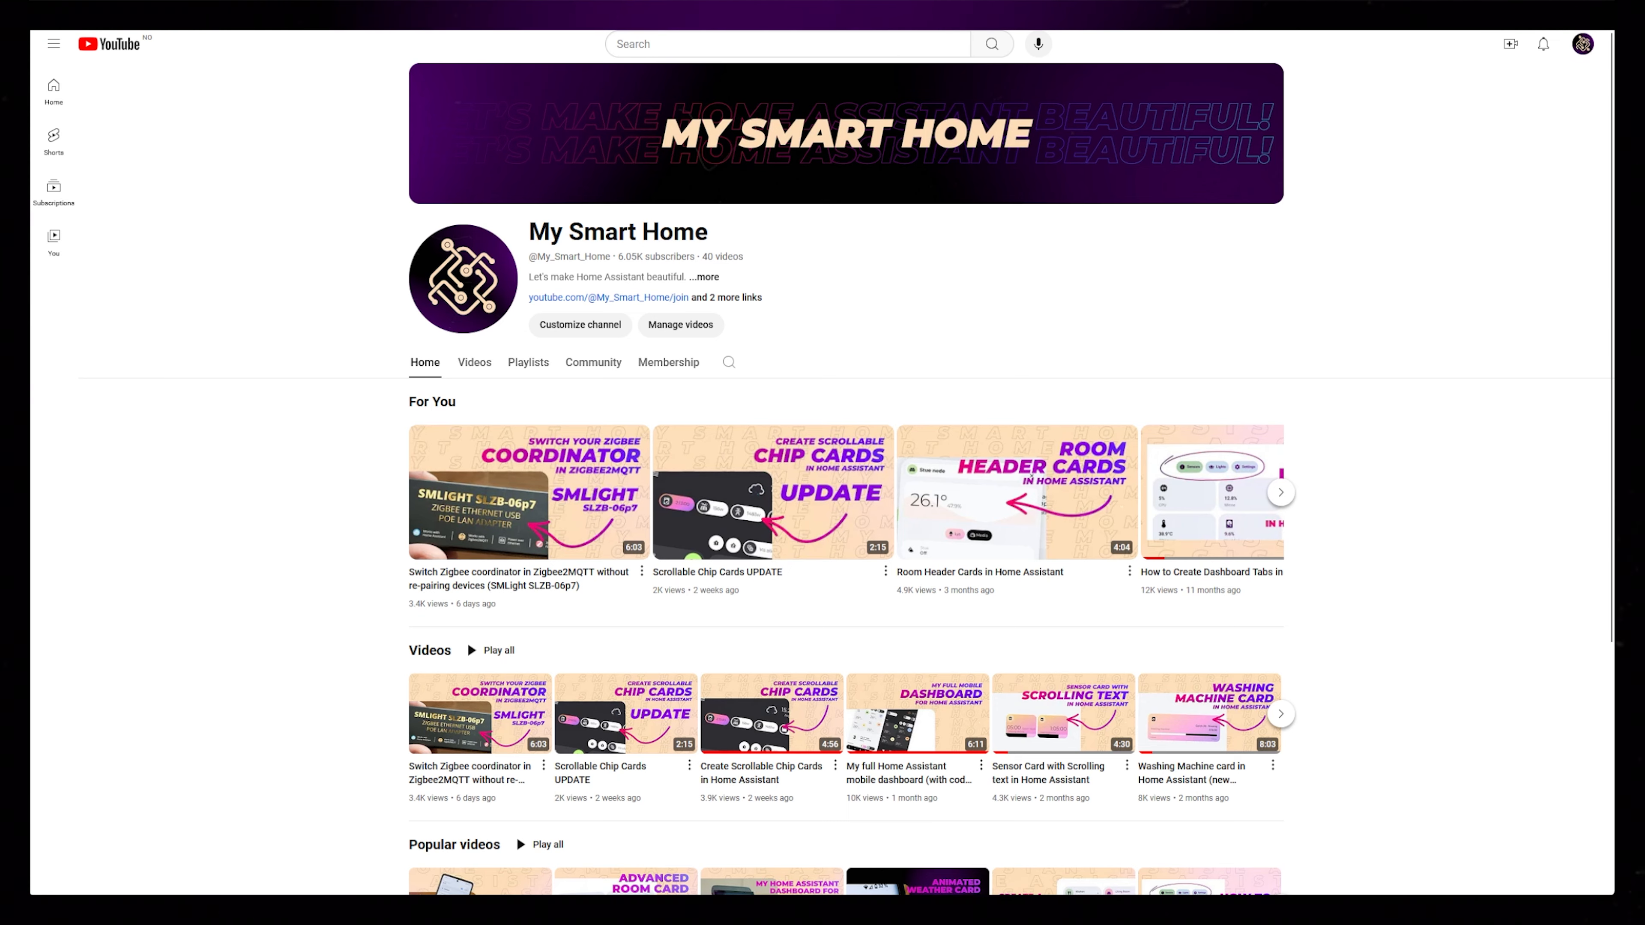
mouse_move(294, 586)
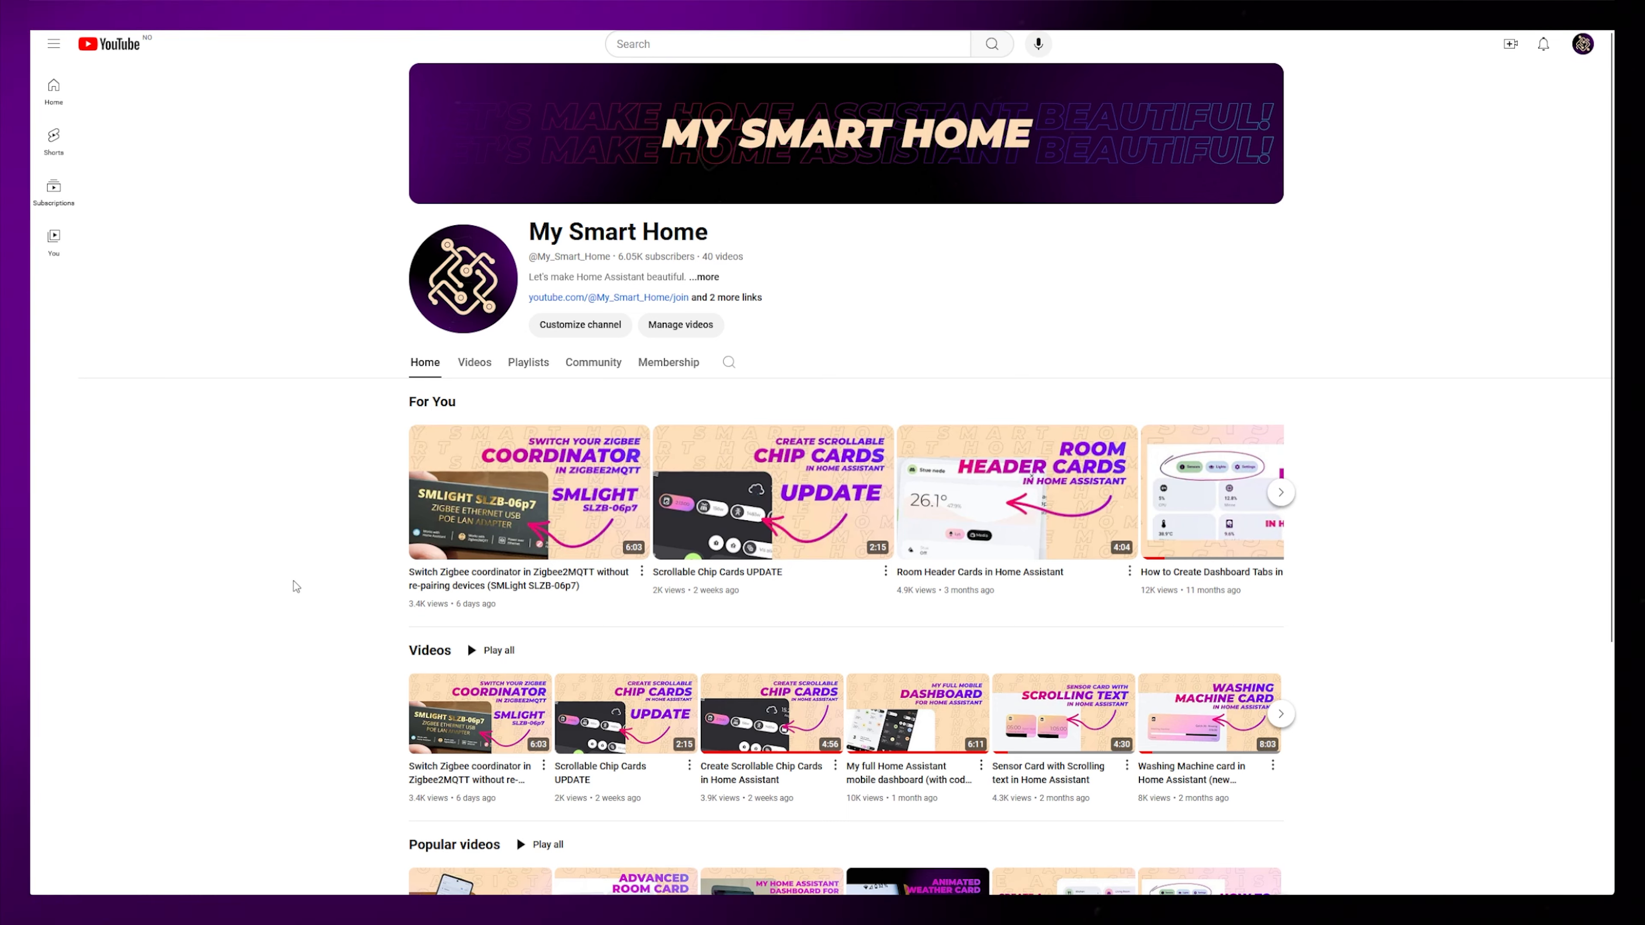
mouse_move(239, 478)
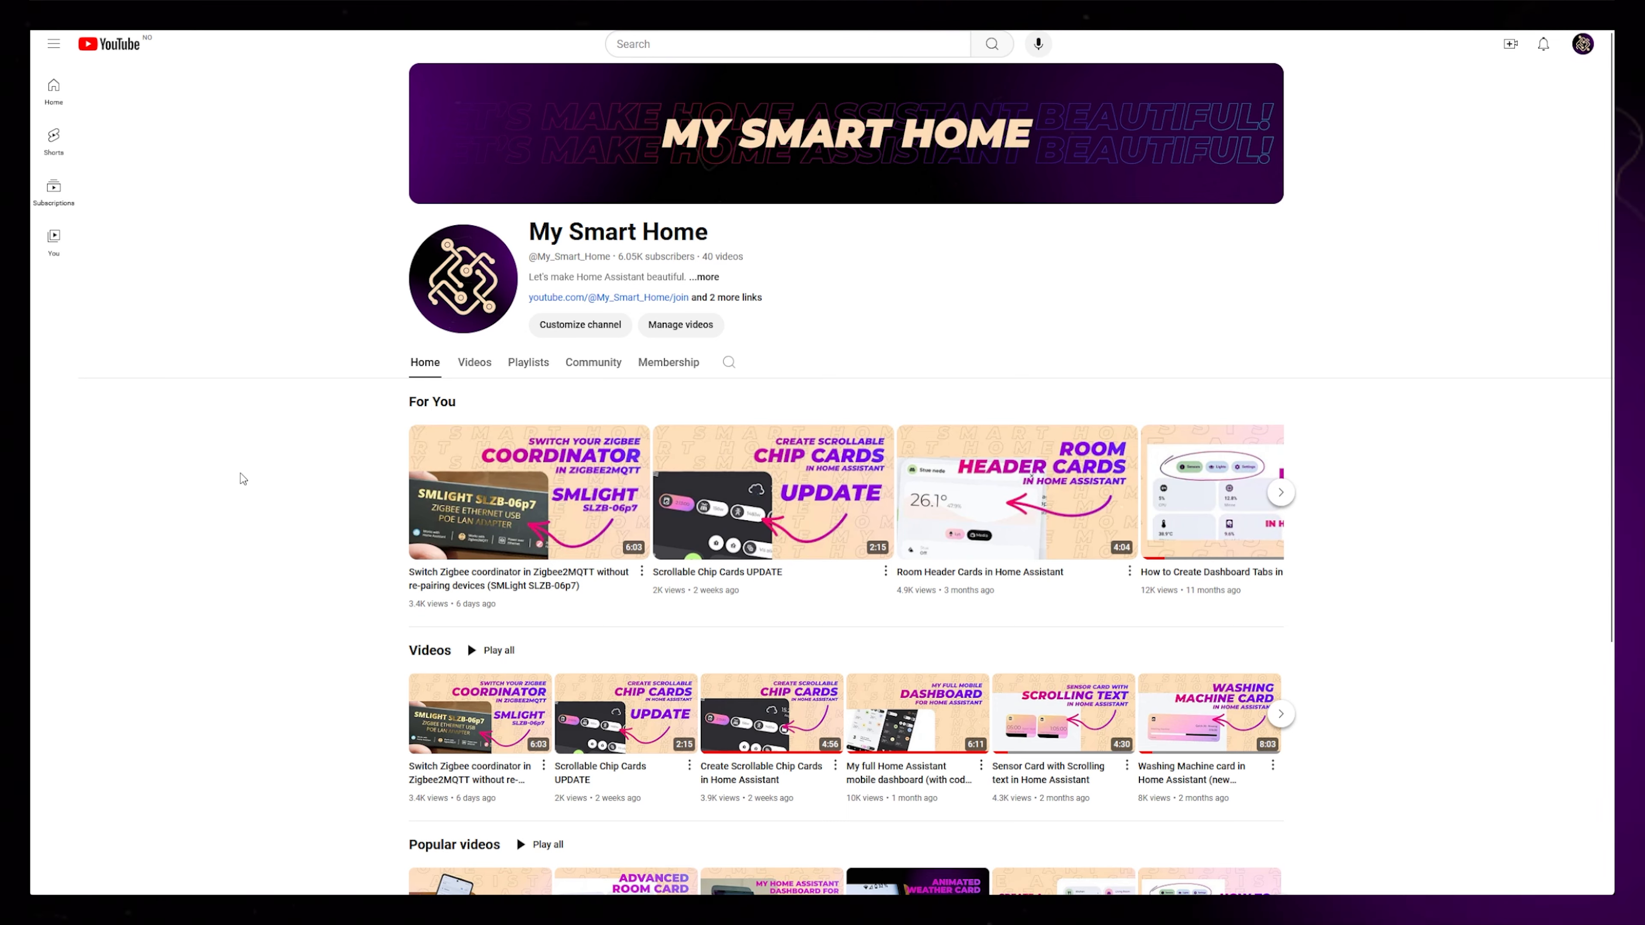
mouse_move(248, 463)
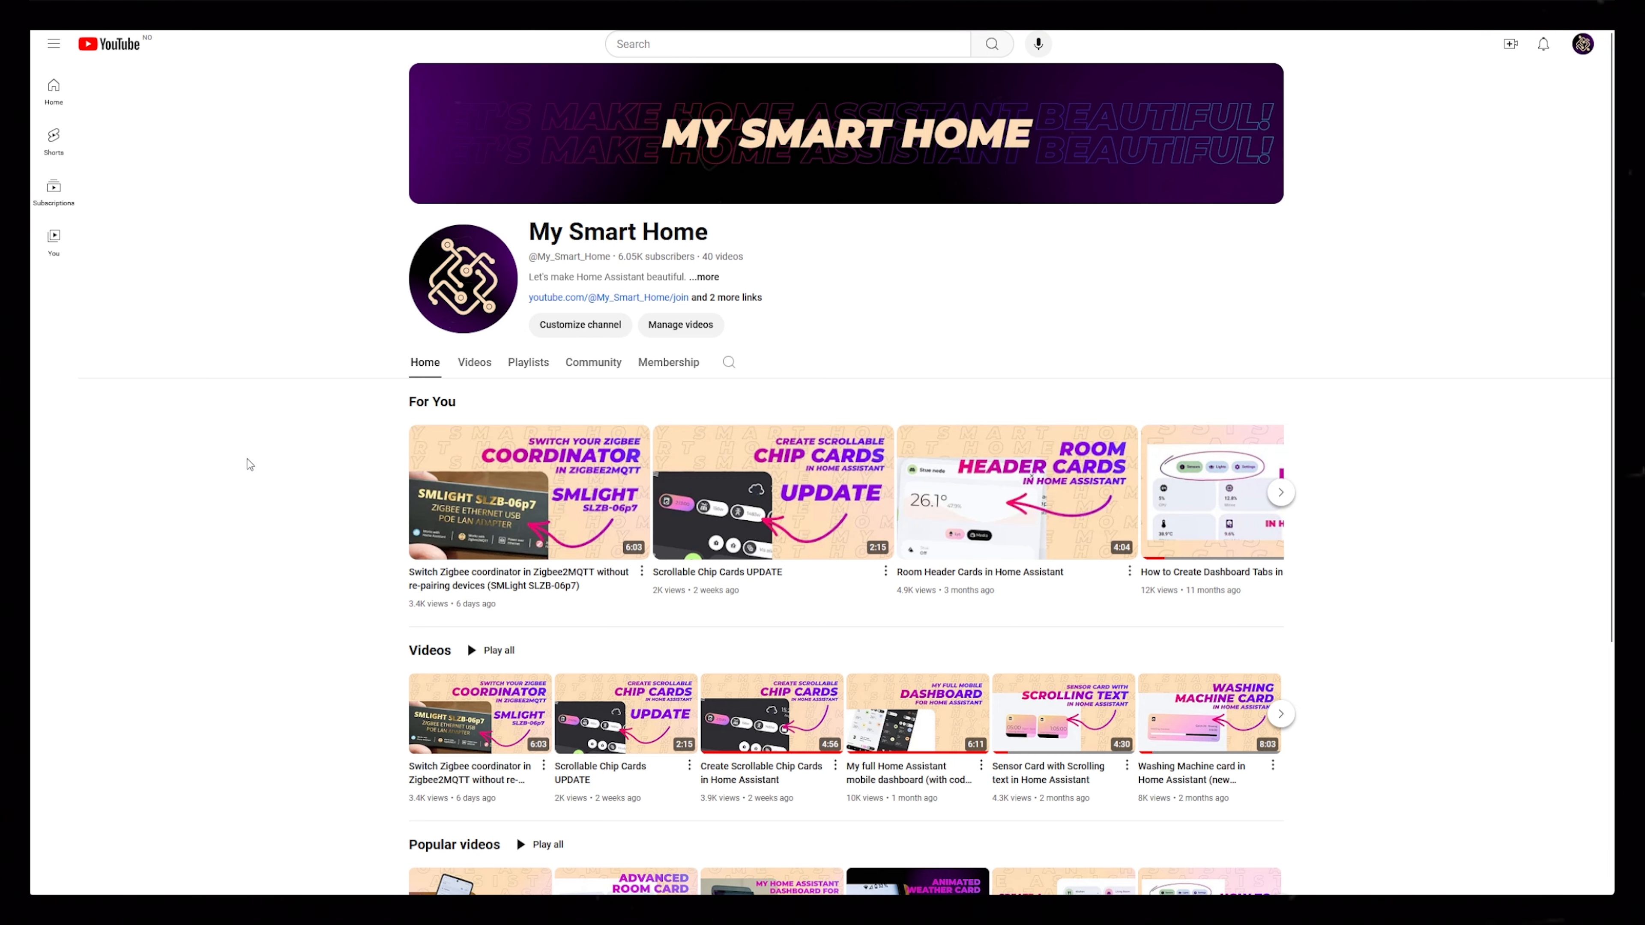
Step: Browse the channel's Videos listing, scrolling down through its uploads
click(473, 361)
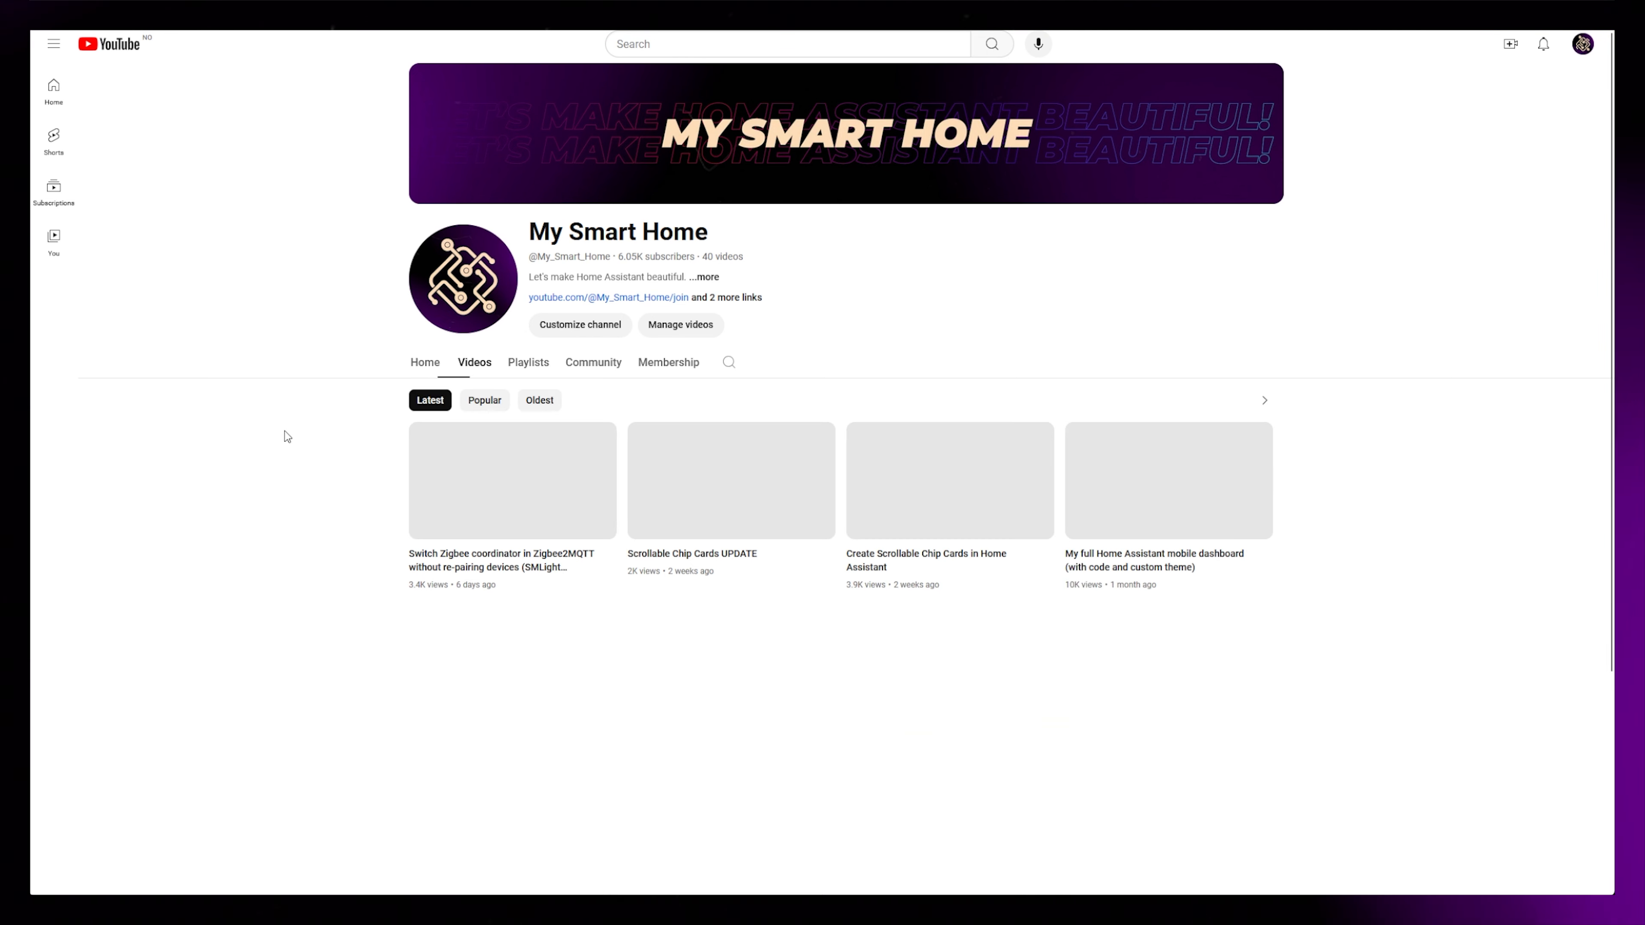
scroll(down, 3)
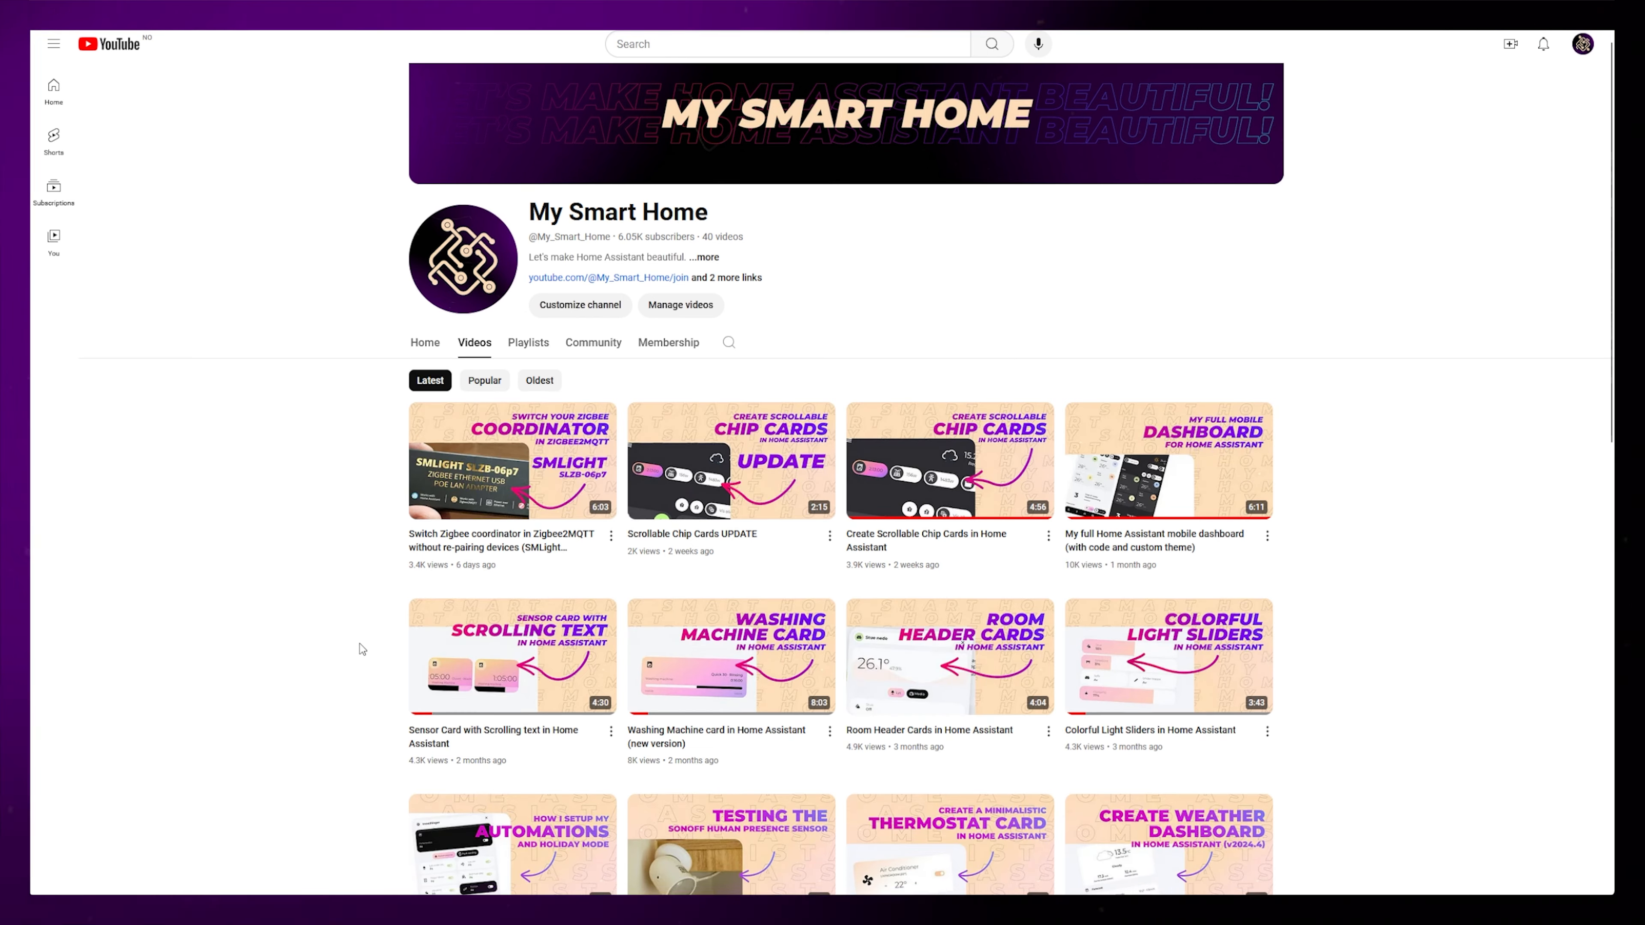
scroll(down, 3)
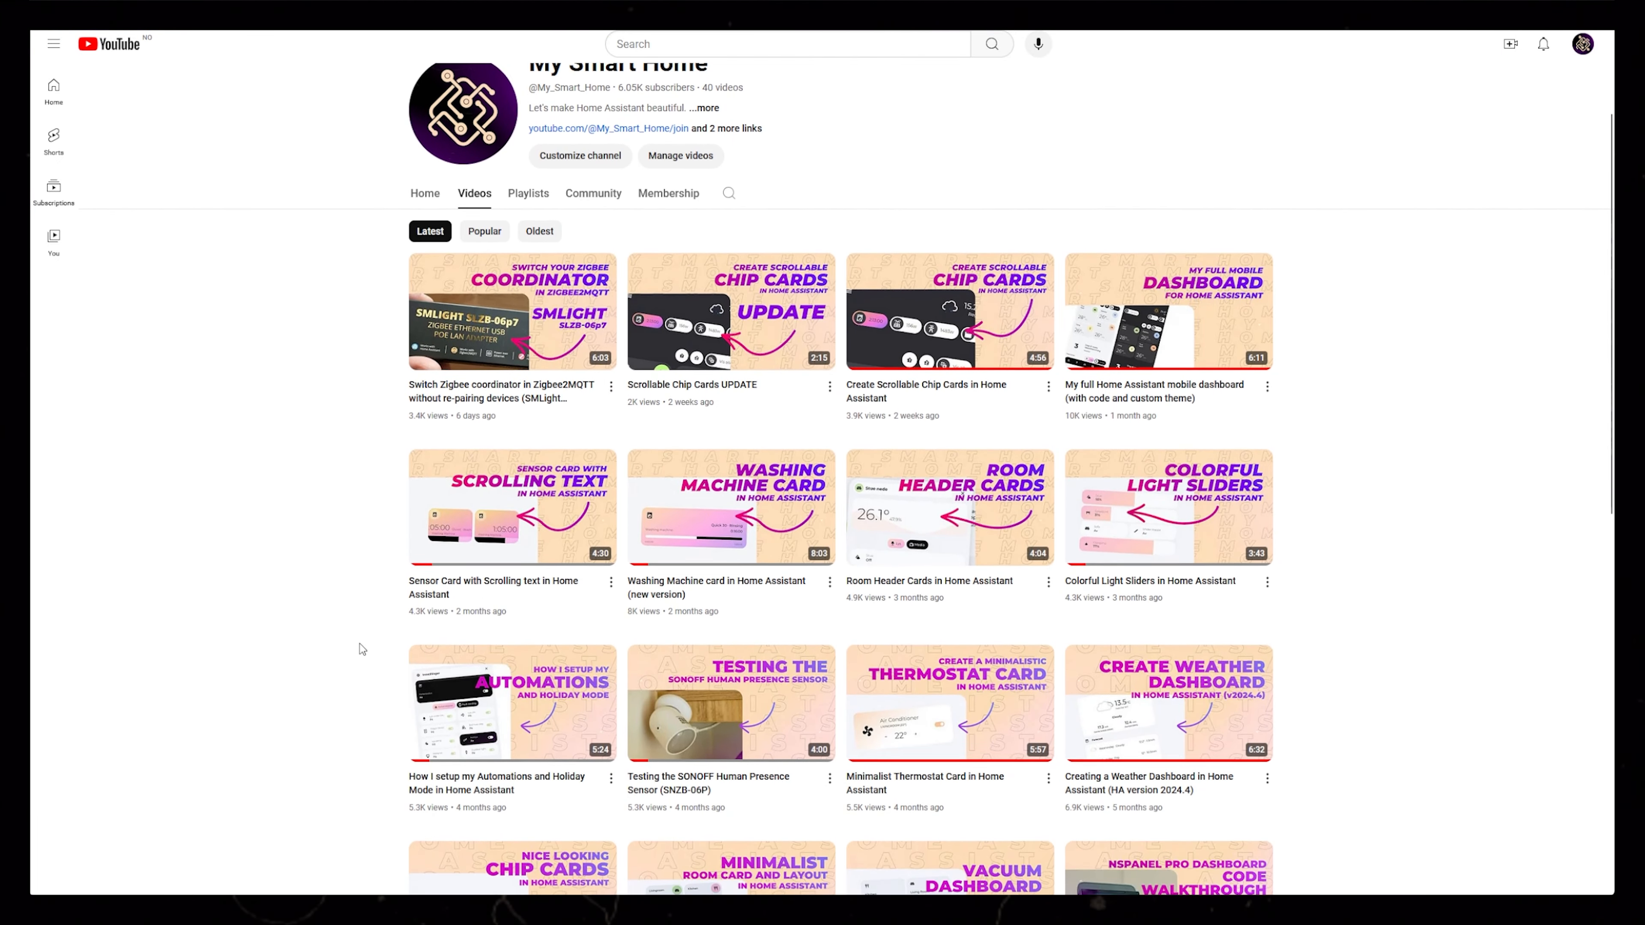
scroll(down, 3)
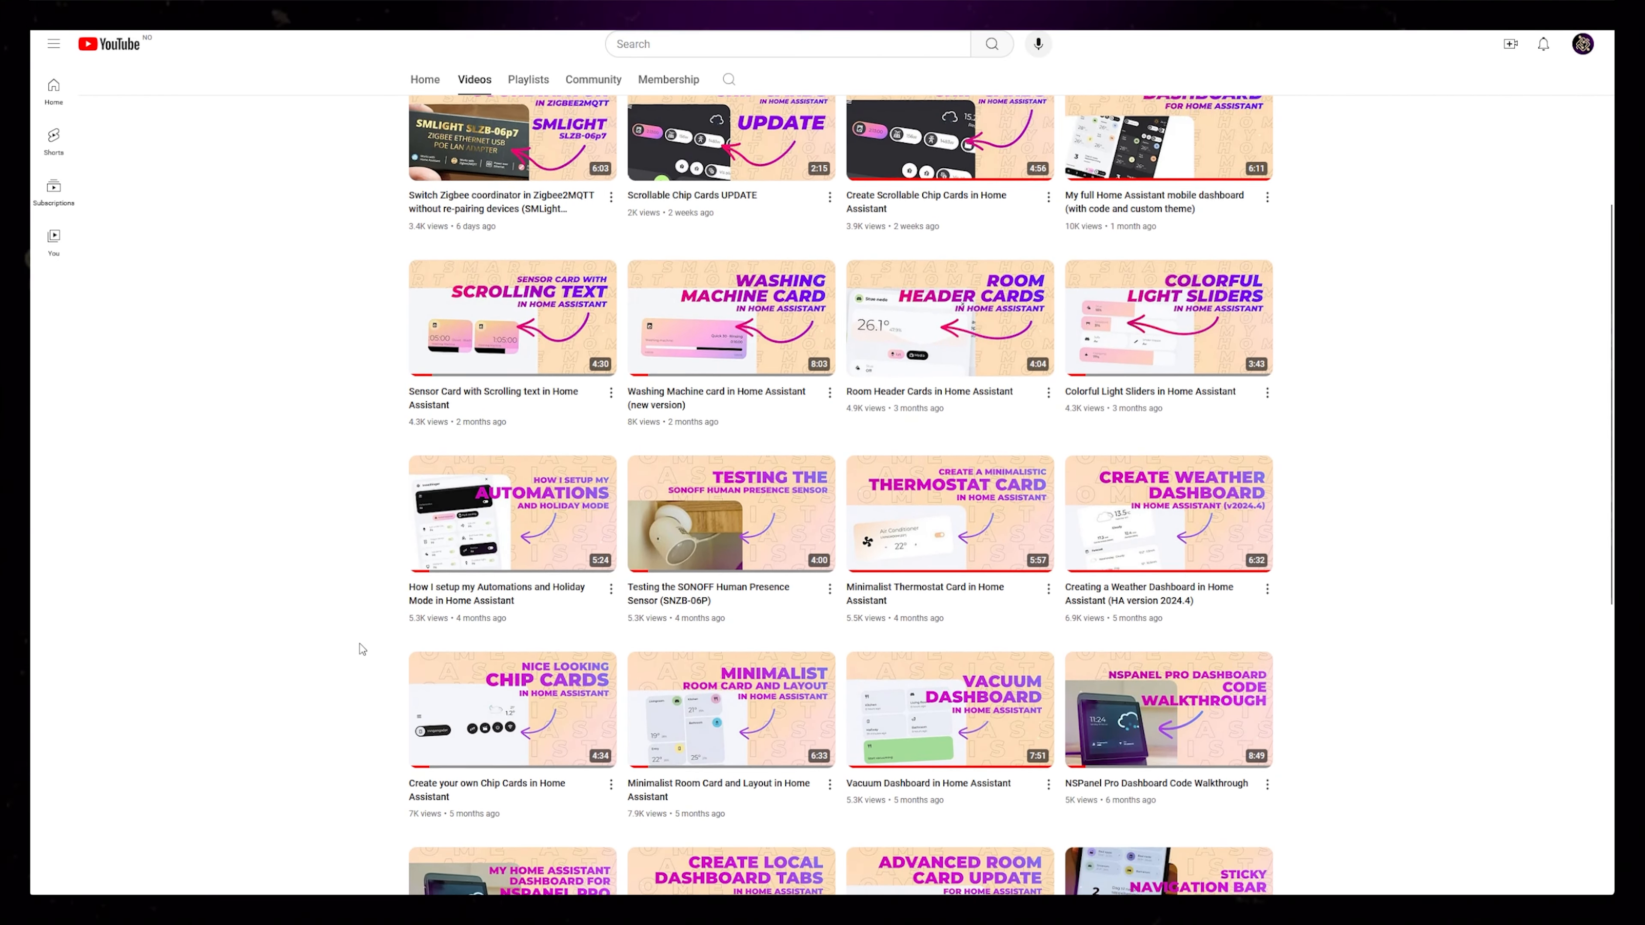
scroll(down, 3)
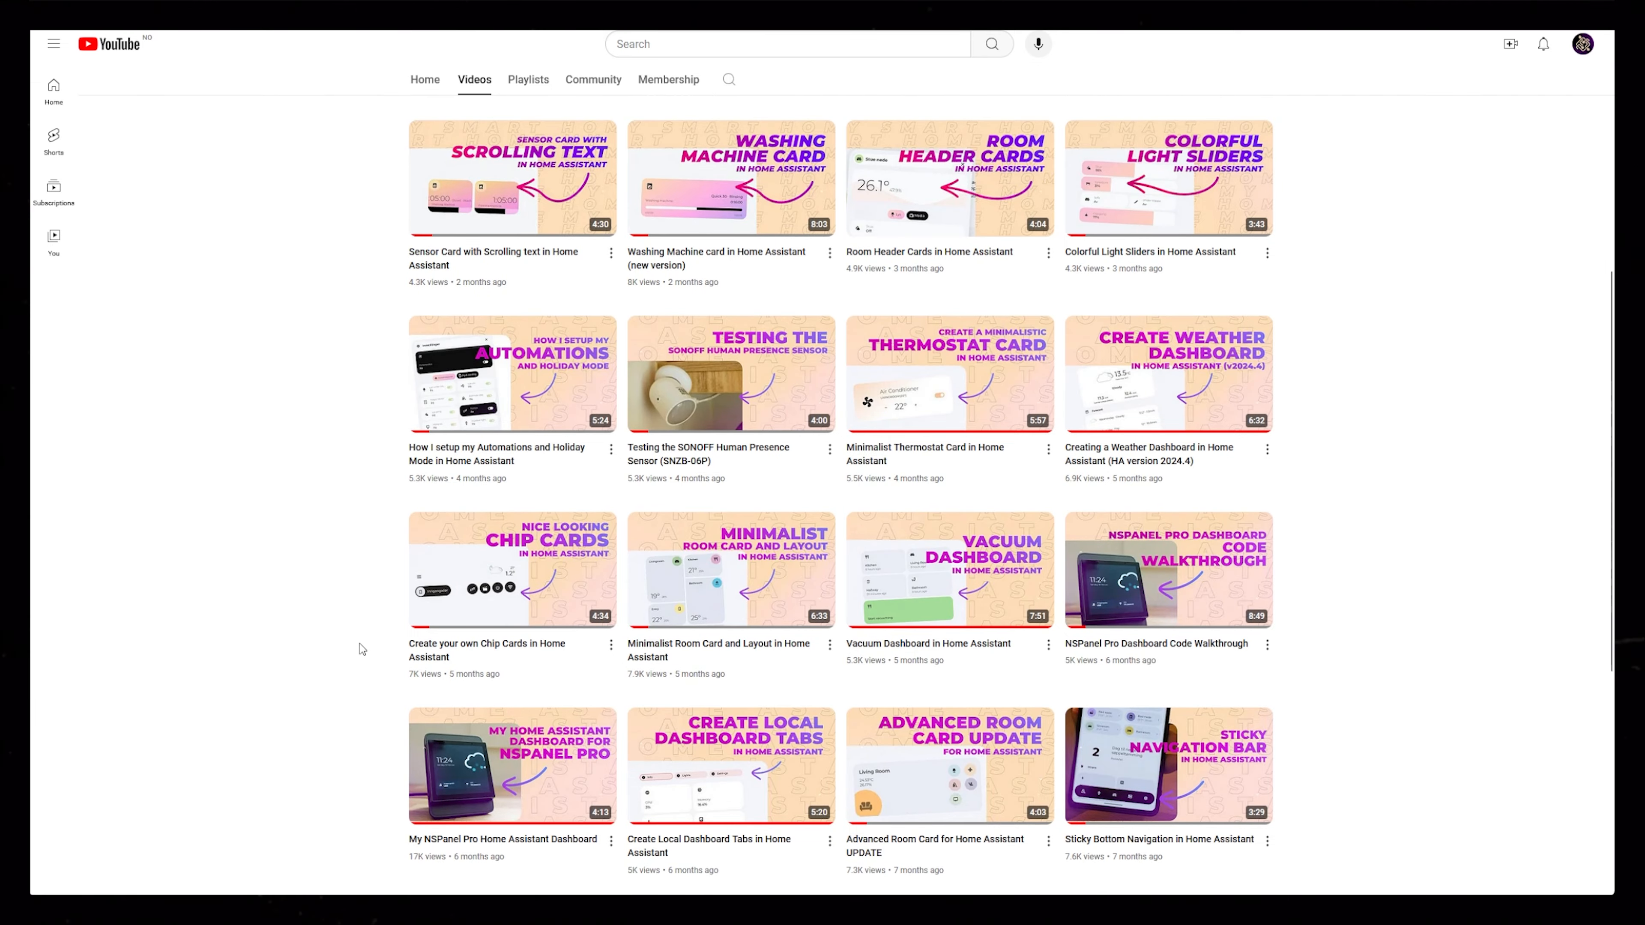
scroll(down, 3)
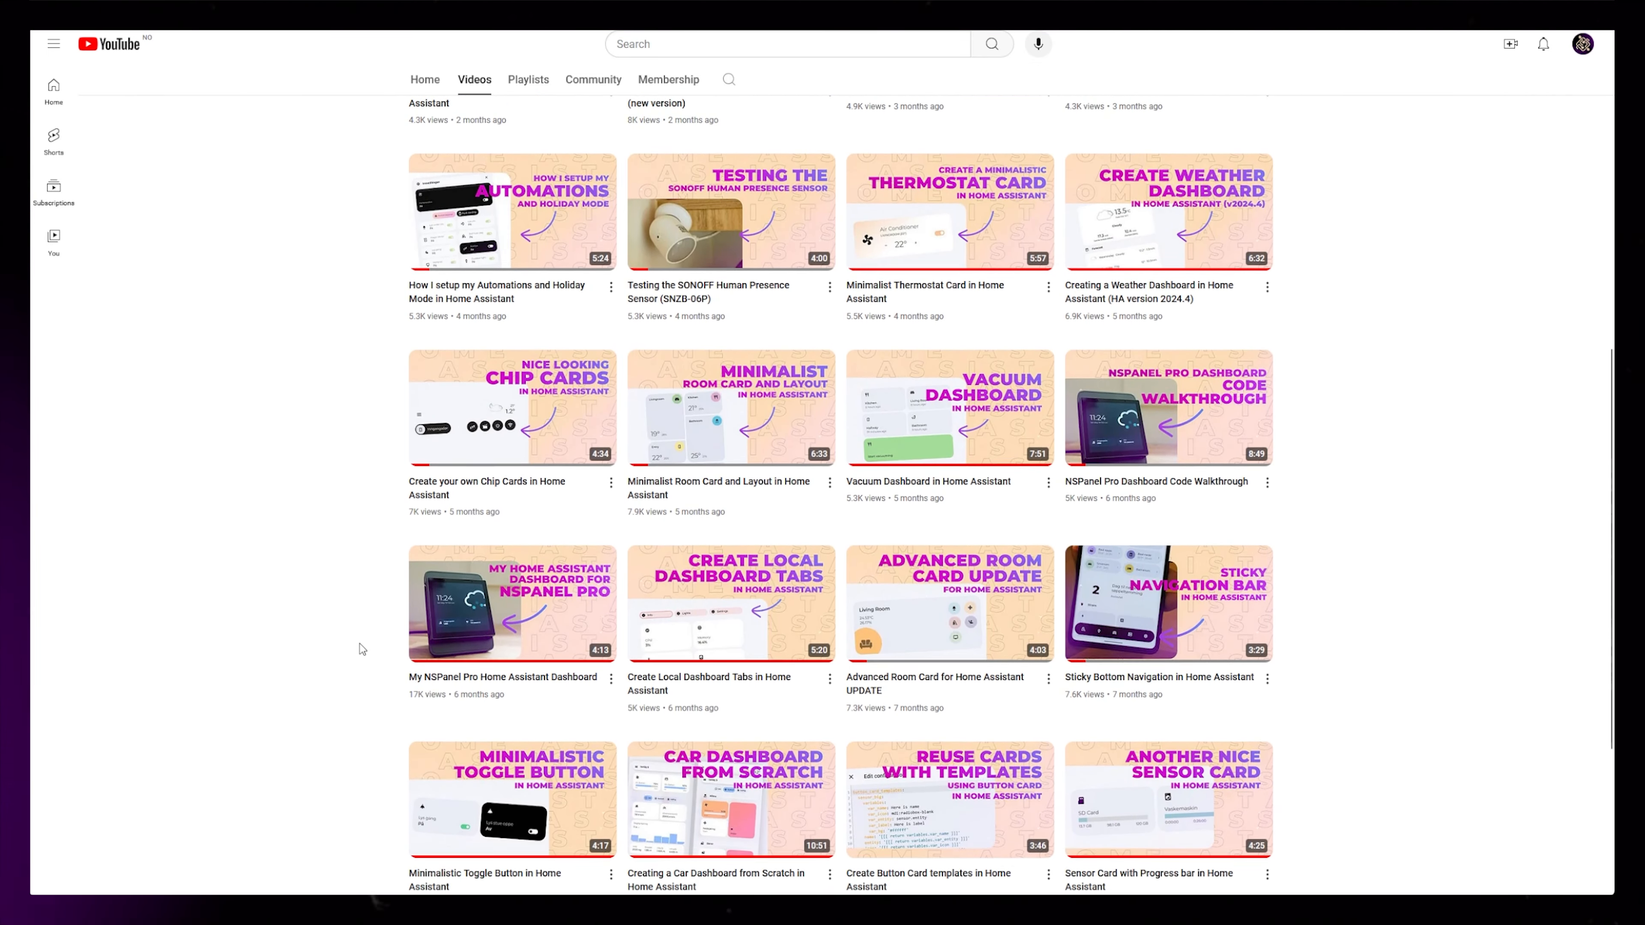
scroll(down, 3)
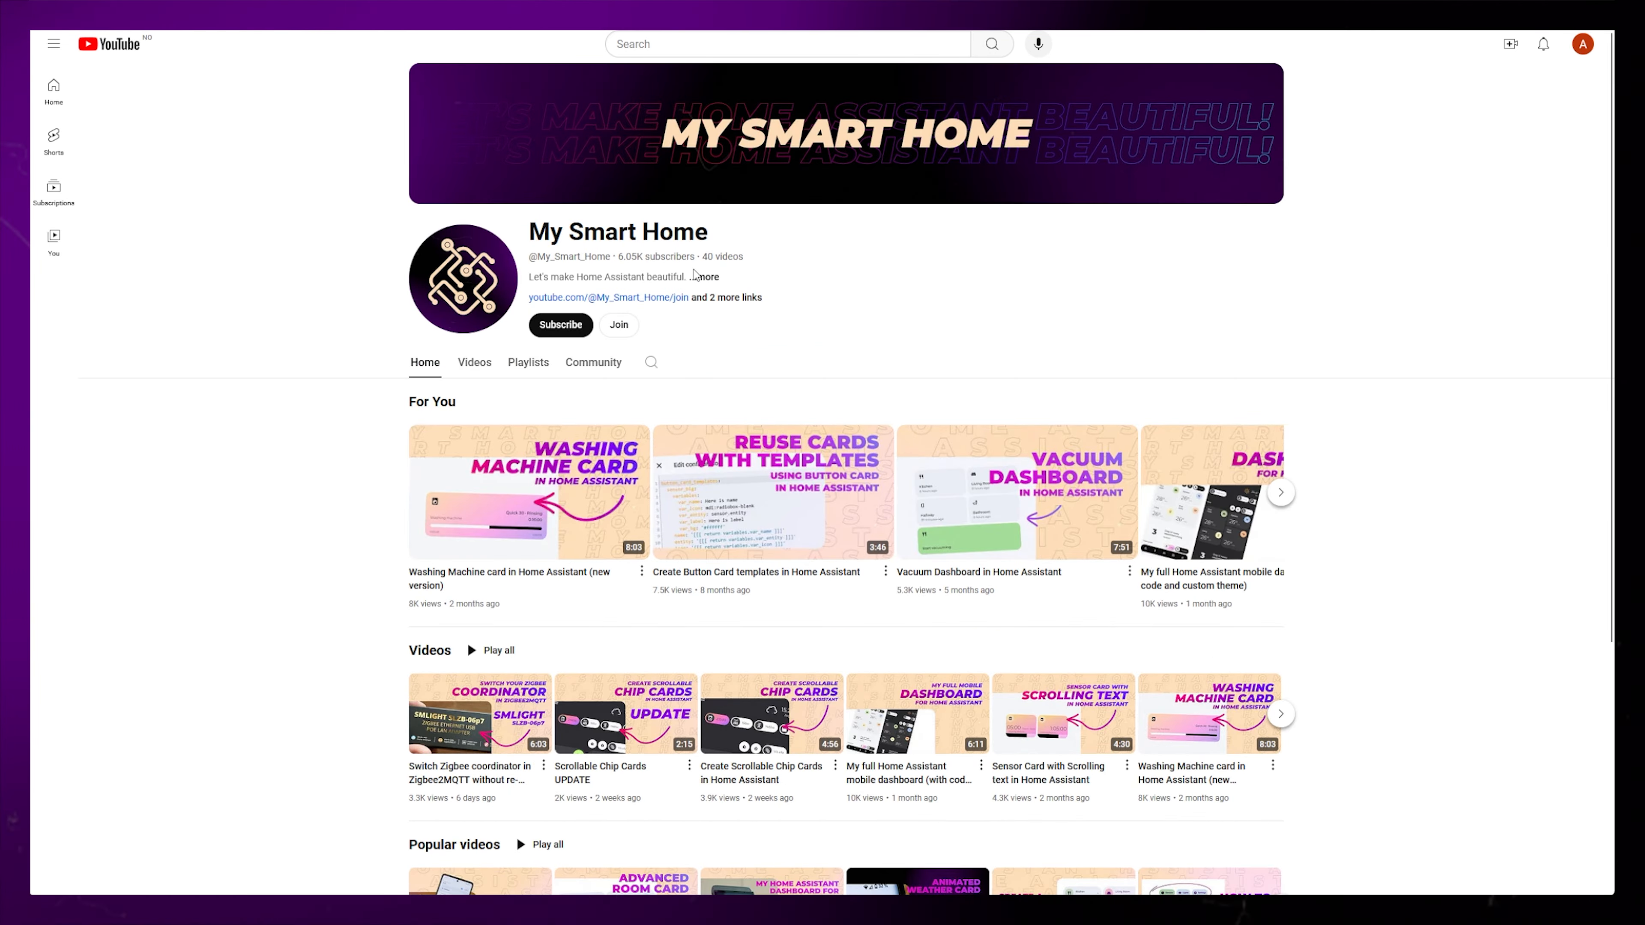
click(701, 276)
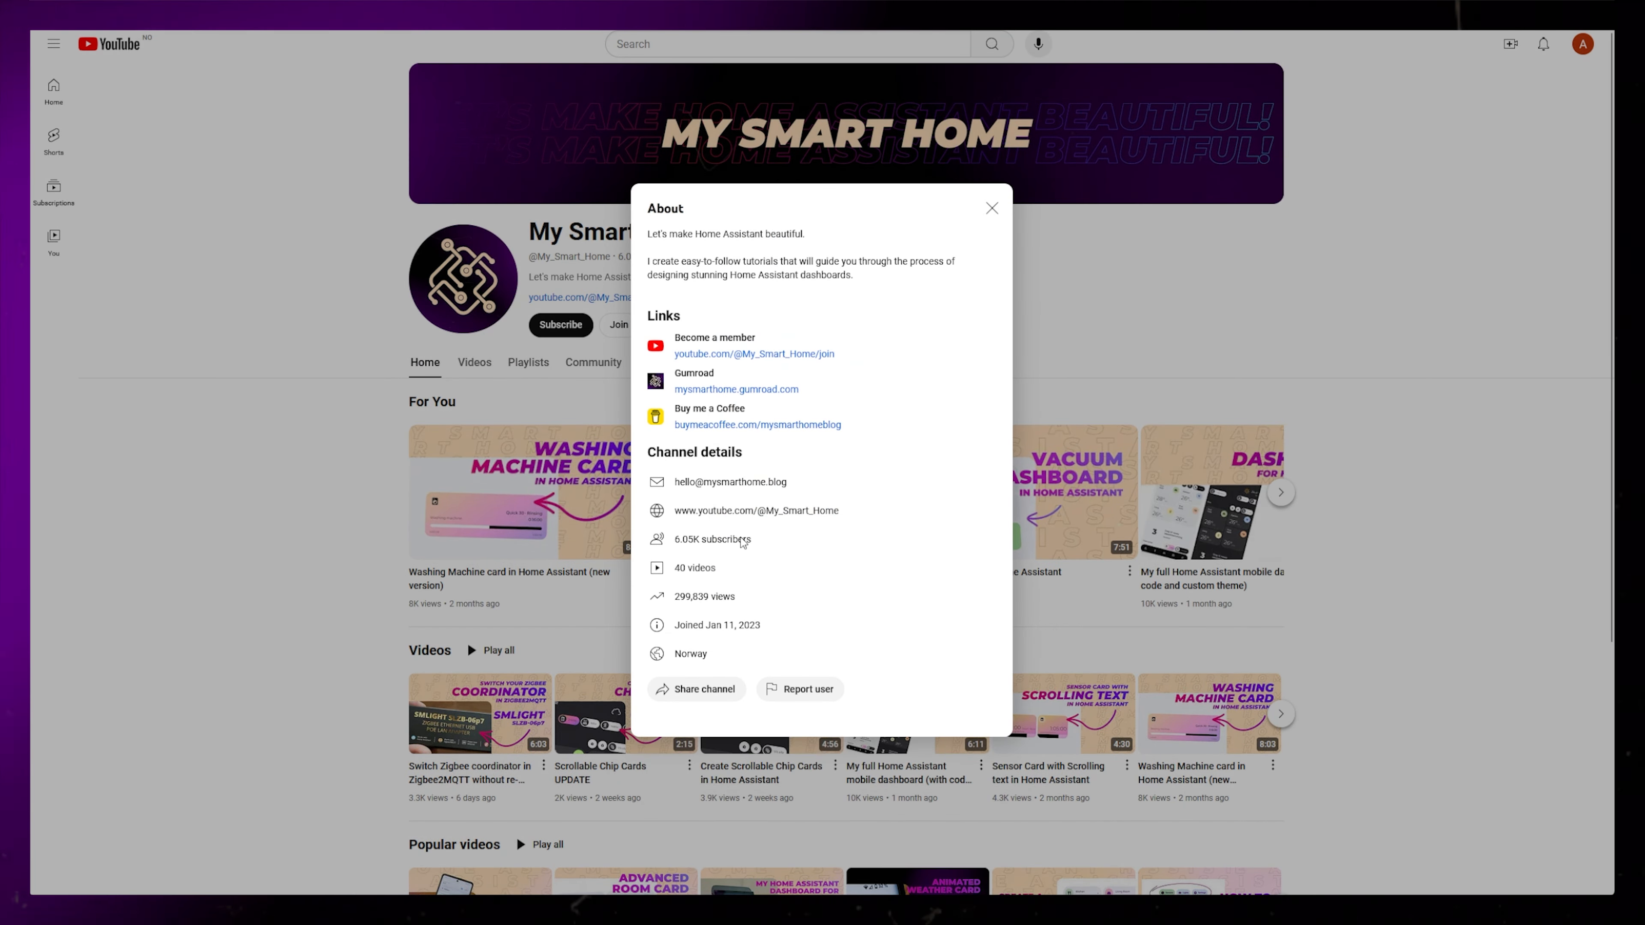
click(991, 208)
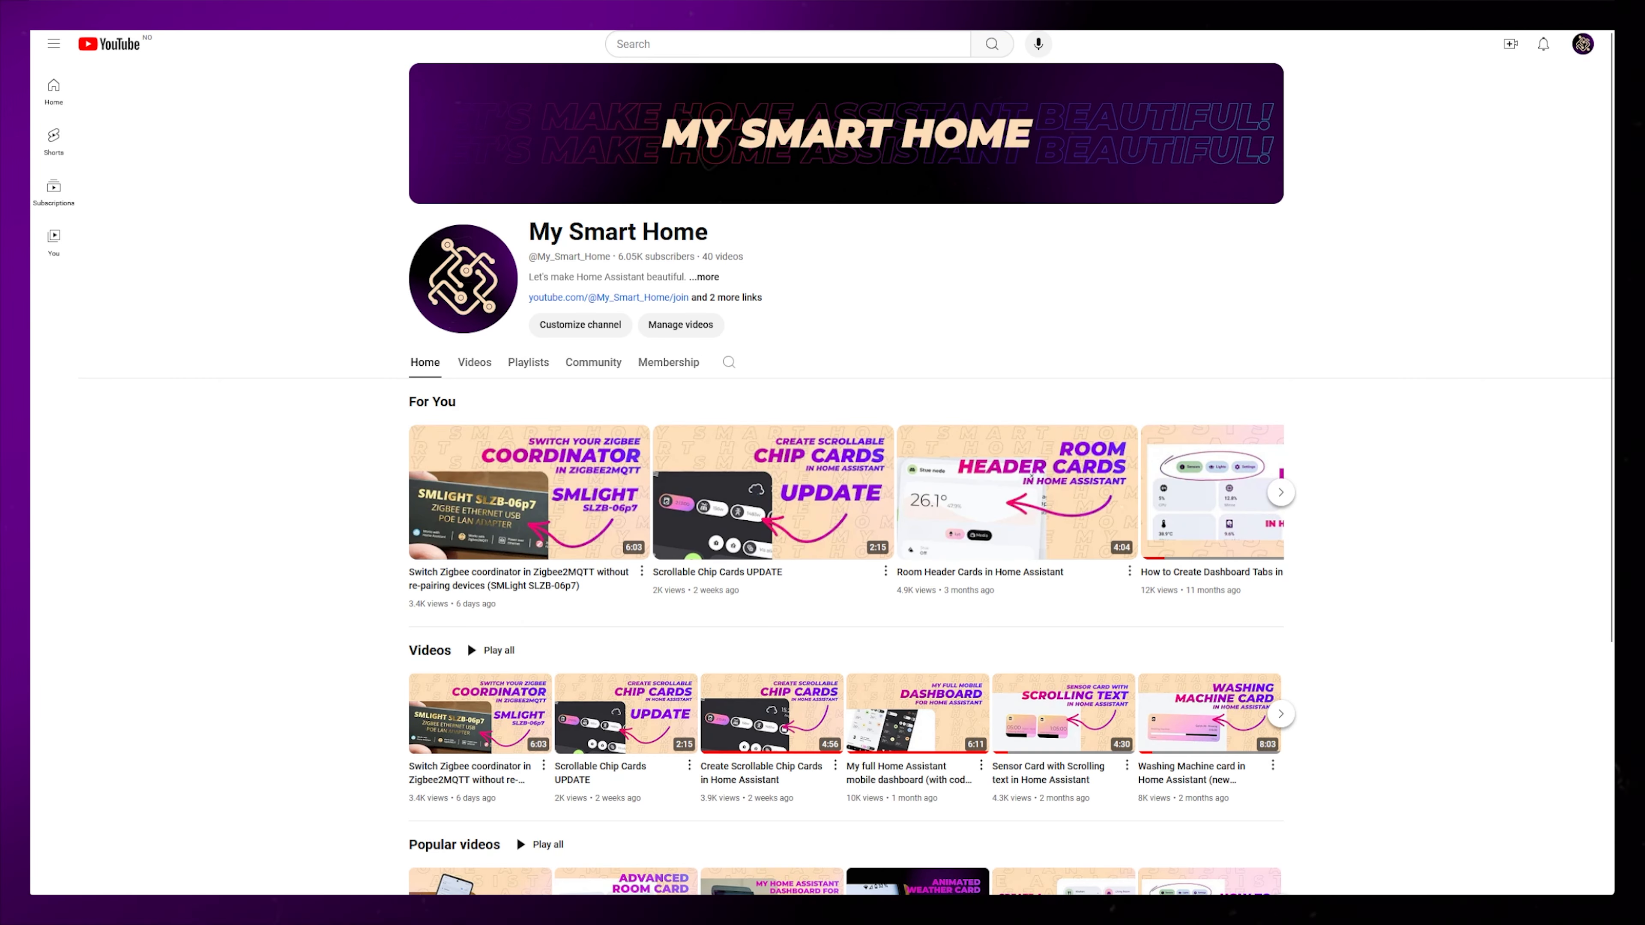
mouse_move(278, 561)
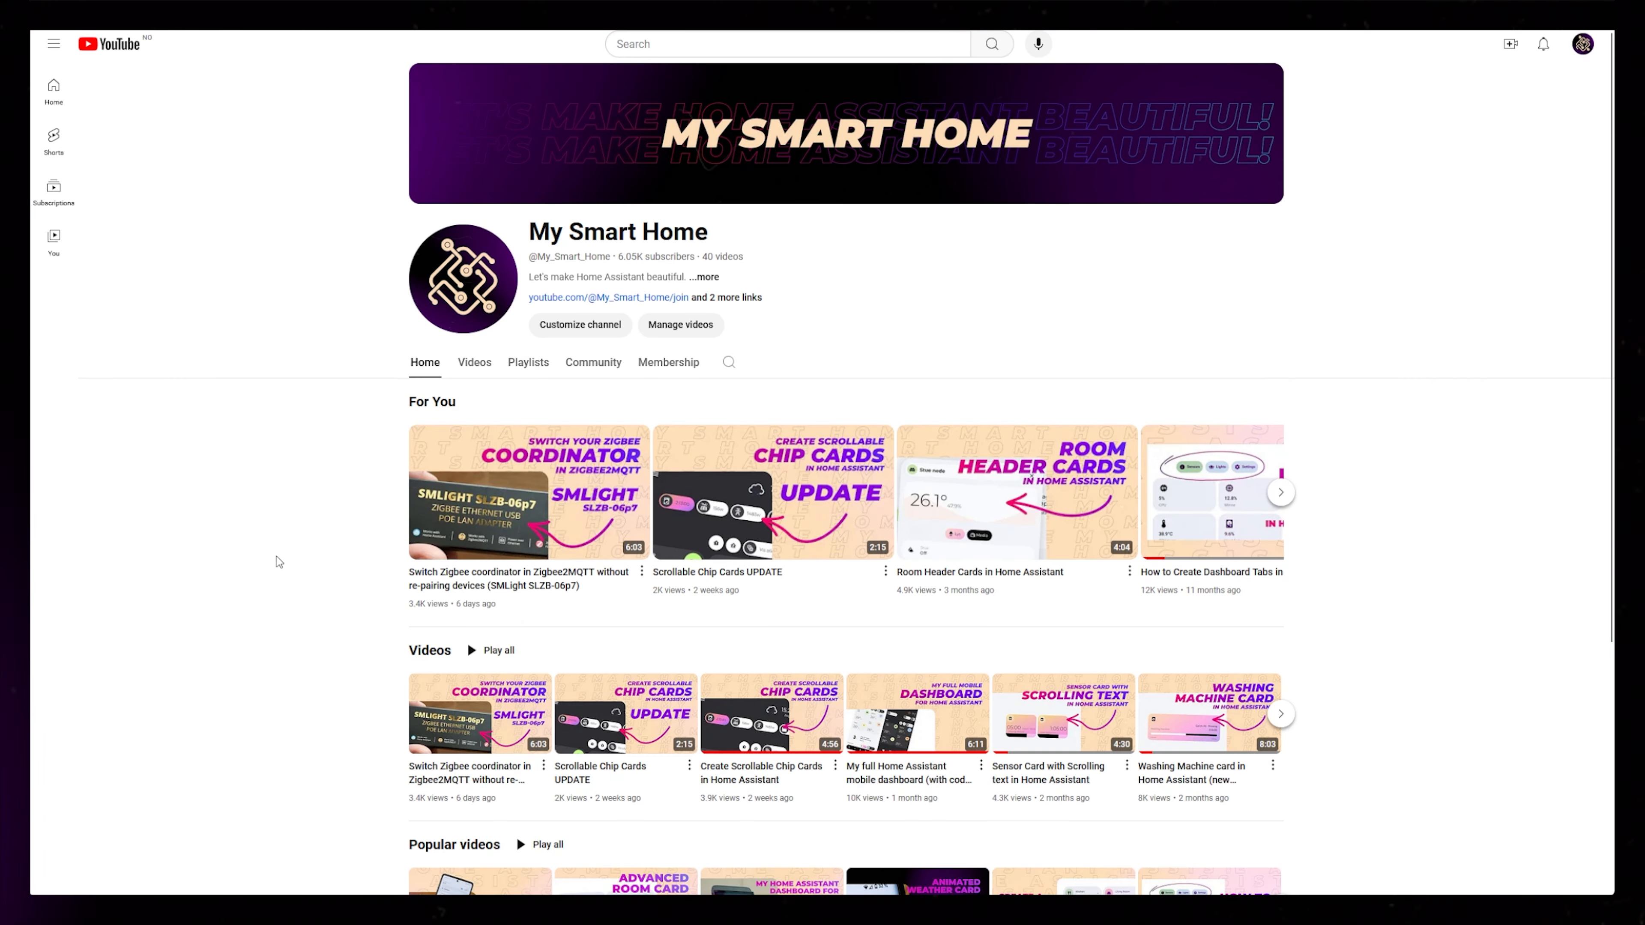